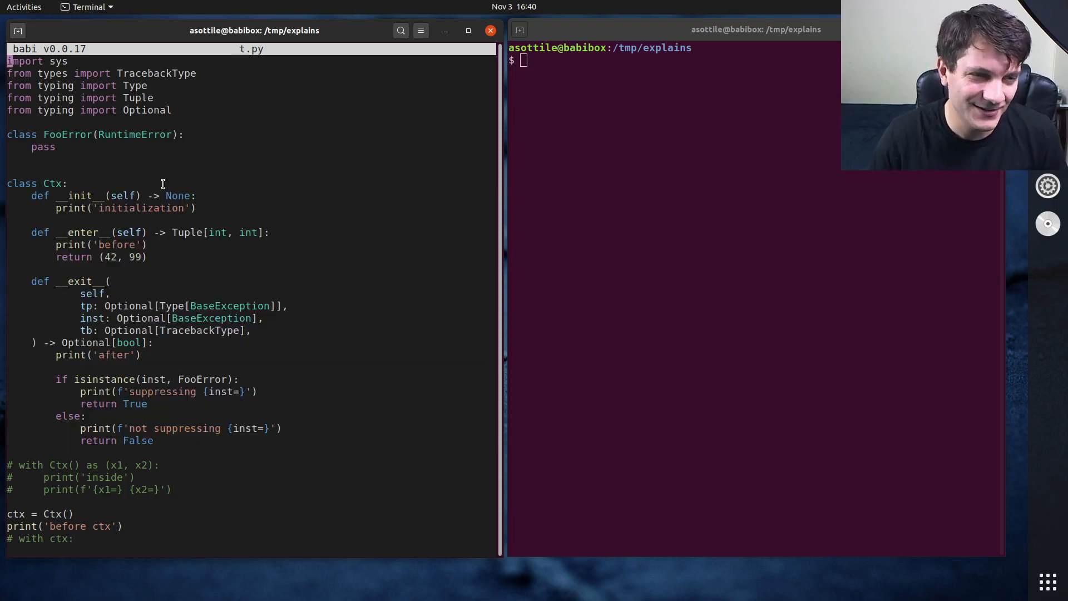
{"action": "mouse_move", "coordinate": [445, 327]}
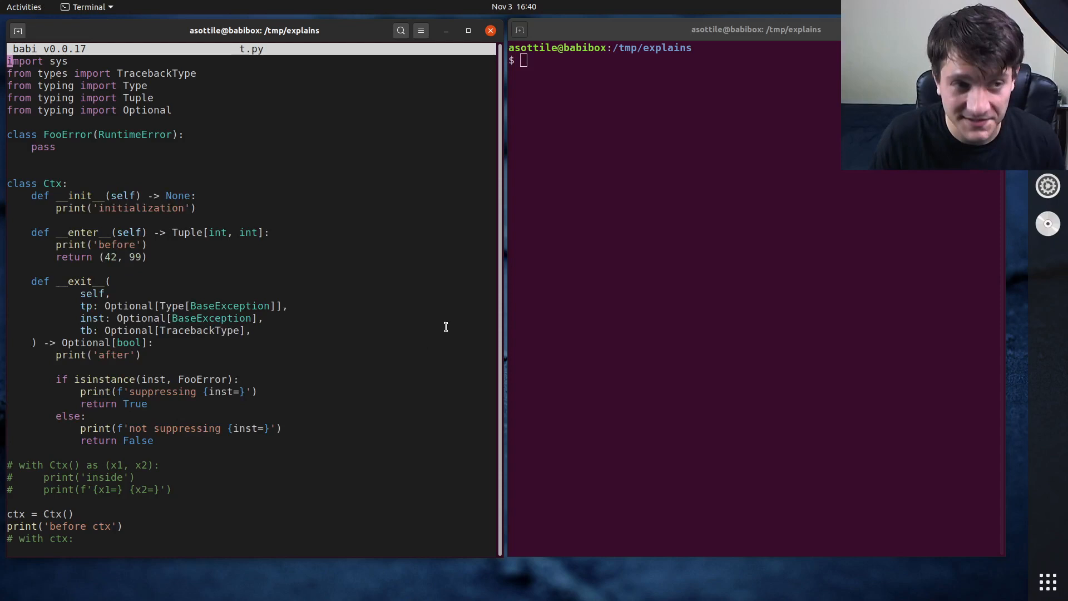
{"action": "mouse_move", "coordinate": [639, 168]}
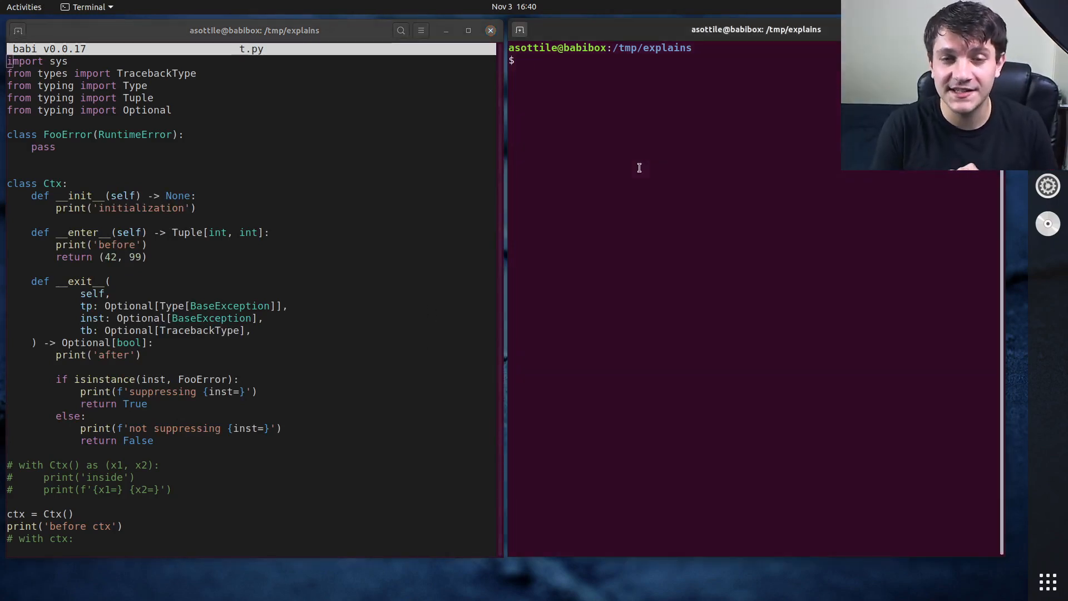
Launch babi on a new empty file t2.py.
{"action": "type", "text": "babi"}
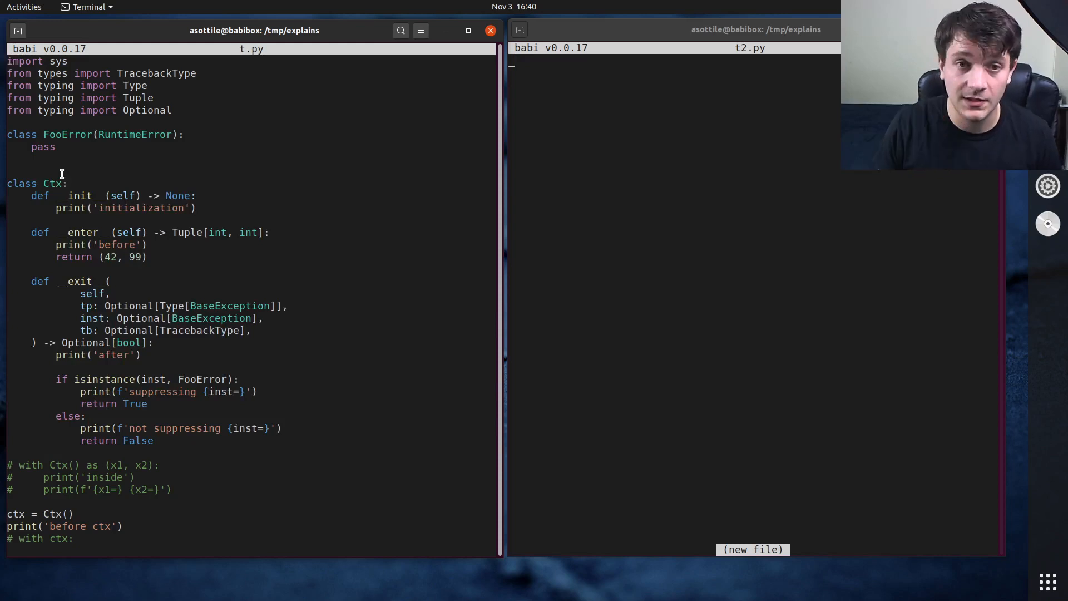
Write `import contextlib` as the first line of t2.py.
{"action": "type", "text": "import contextlib"}
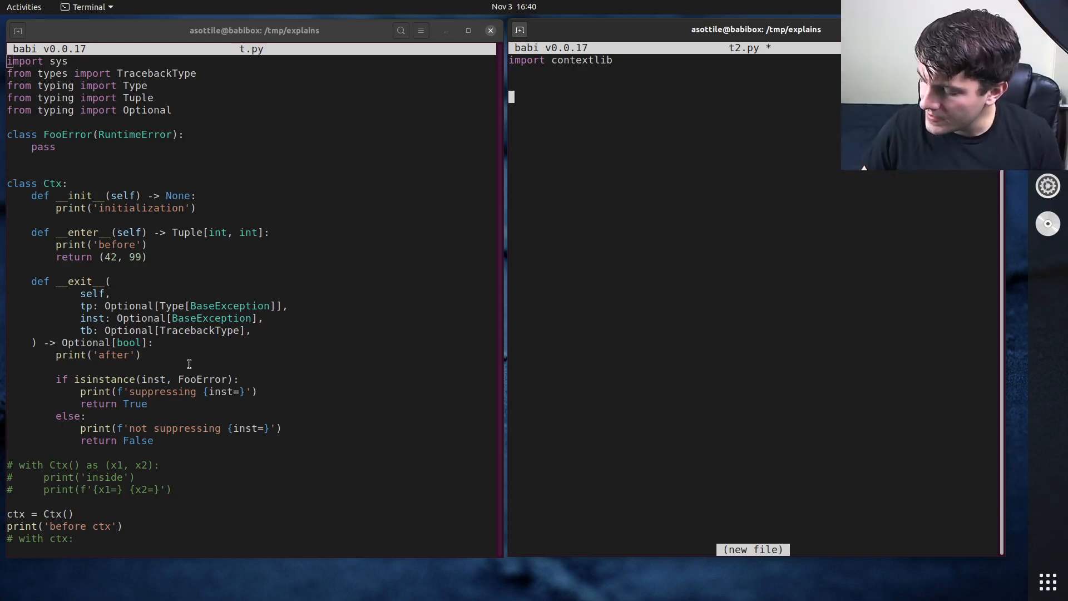
{"action": "mouse_move", "coordinate": [552, 233]}
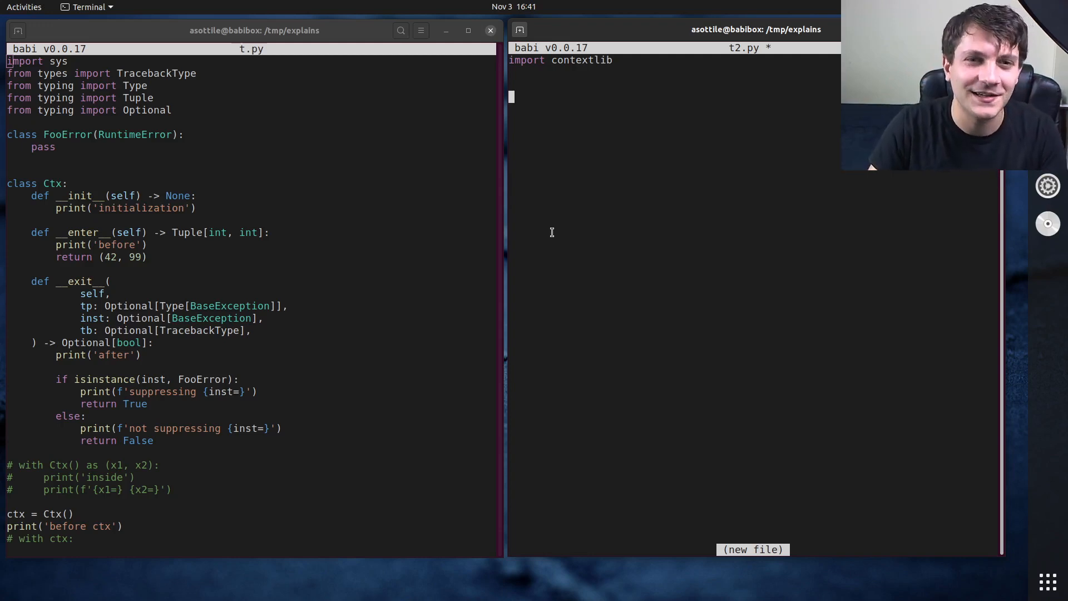
{"action": "type", "text": "@context"}
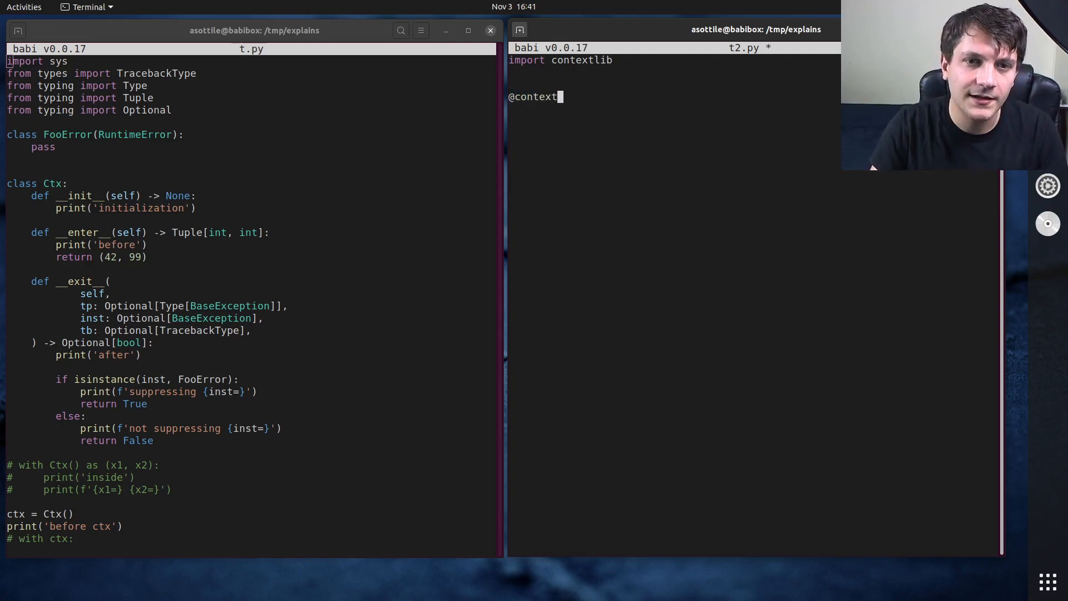
{"action": "type", "text": "lib.context"}
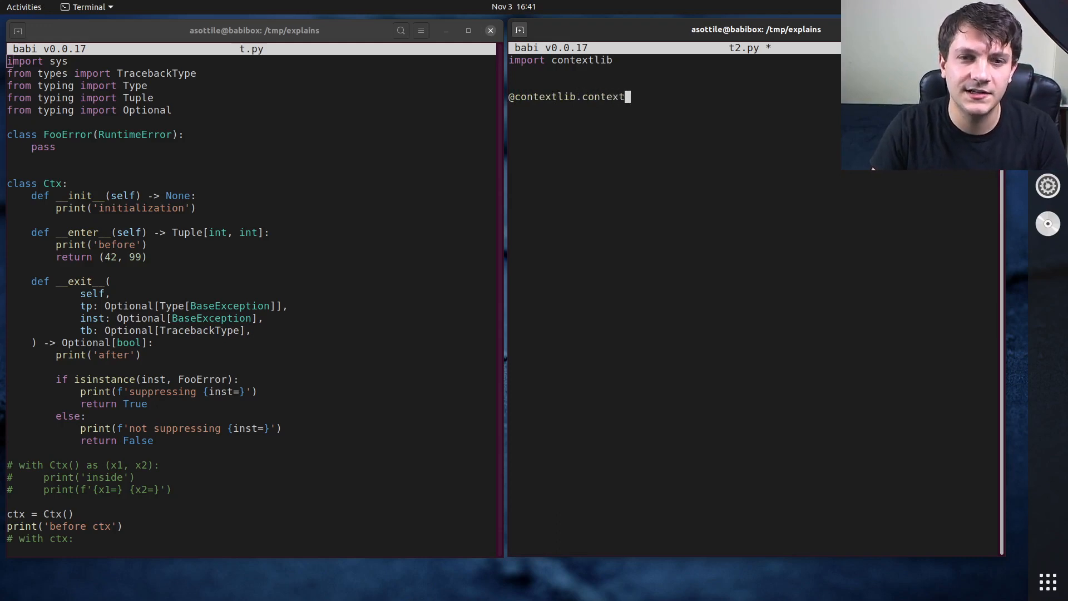
{"action": "type", "text": "manager"}
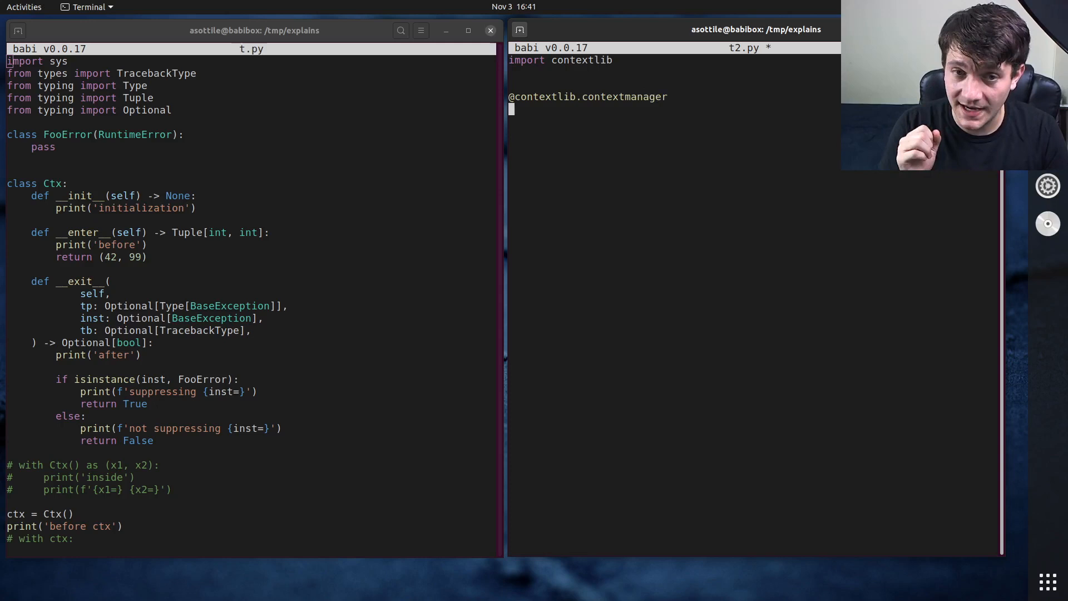
{"action": "type", "text": "def"}
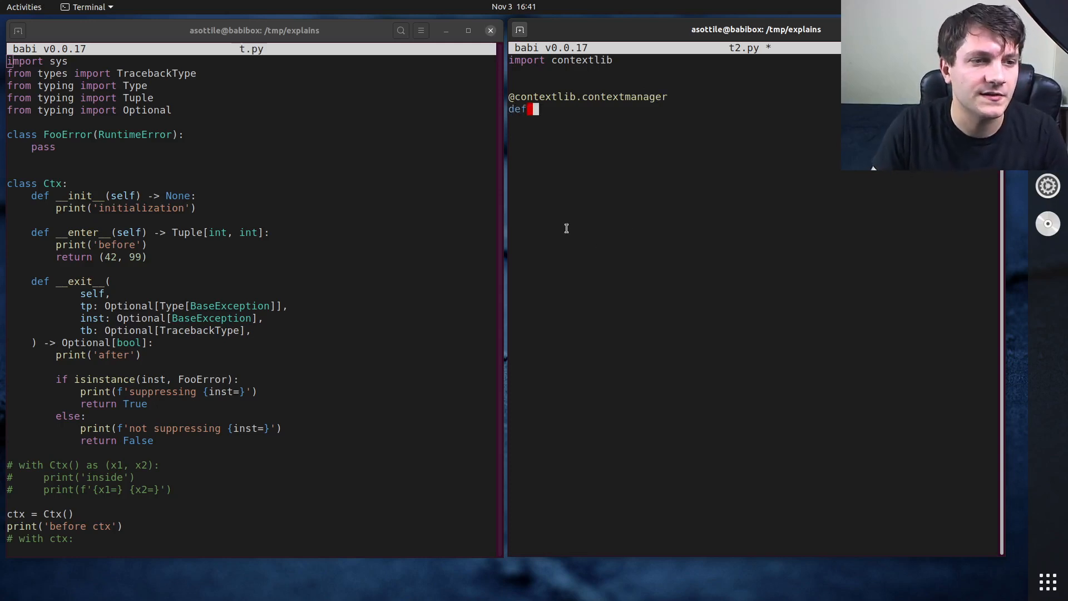
{"action": "type", "text": "my_c"}
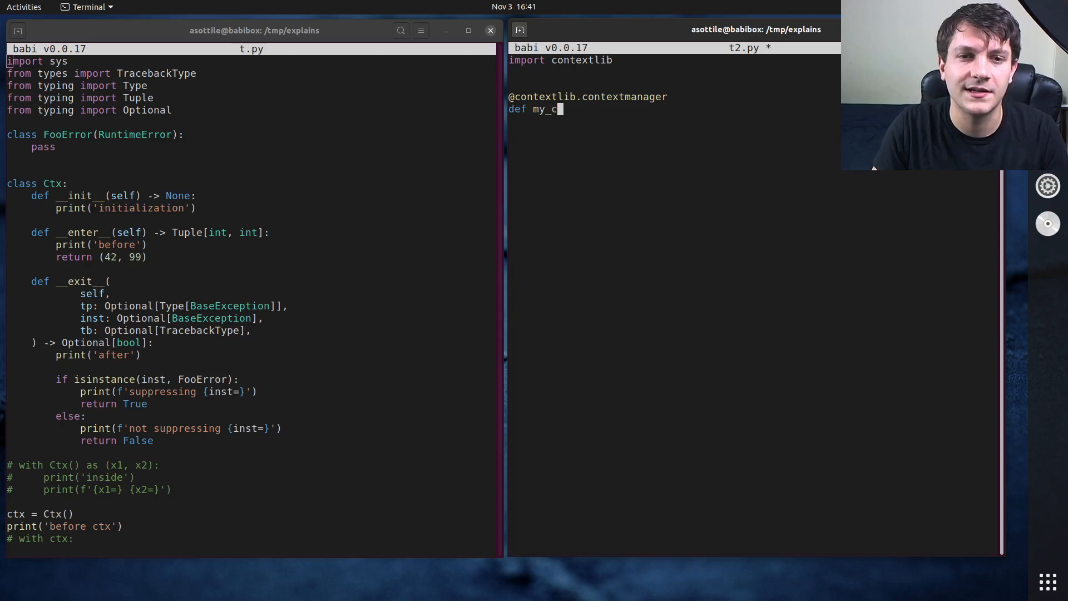
{"action": "type", "text": "tx():"}
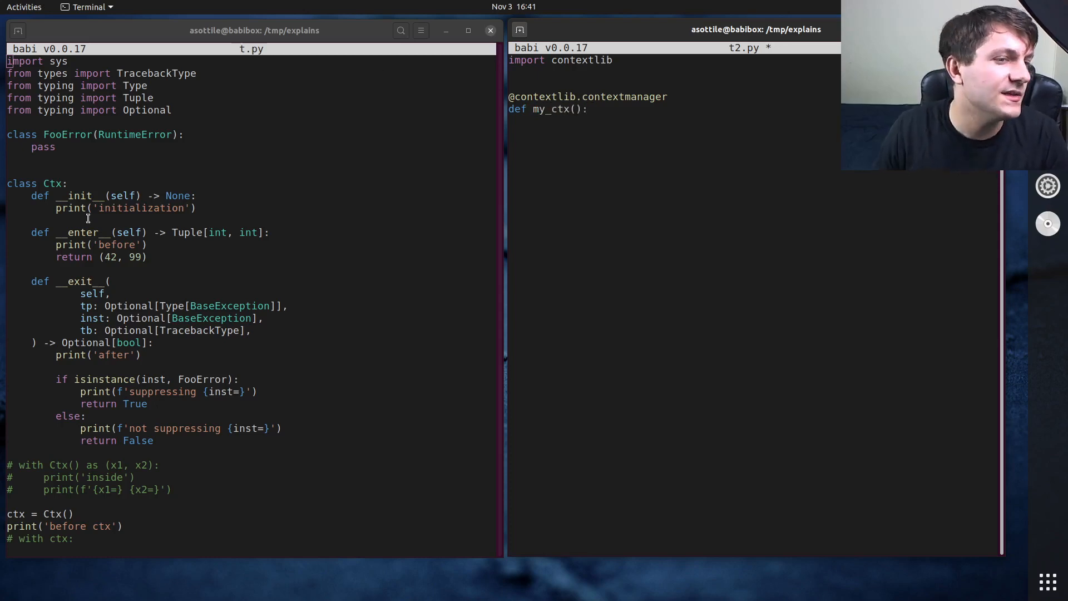
{"action": "mouse_move", "coordinate": [651, 230]}
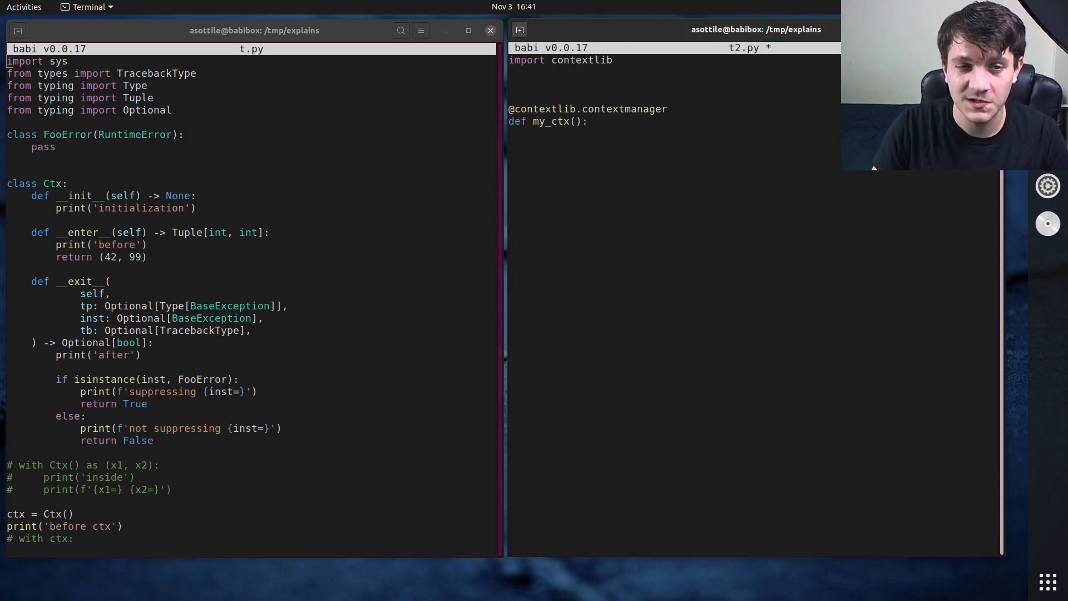
Import Generator and Tuple from typing and annotate my_ctx as returning Generator[Tuple[int, int], None, None].
{"action": "type", "text": "fo"}
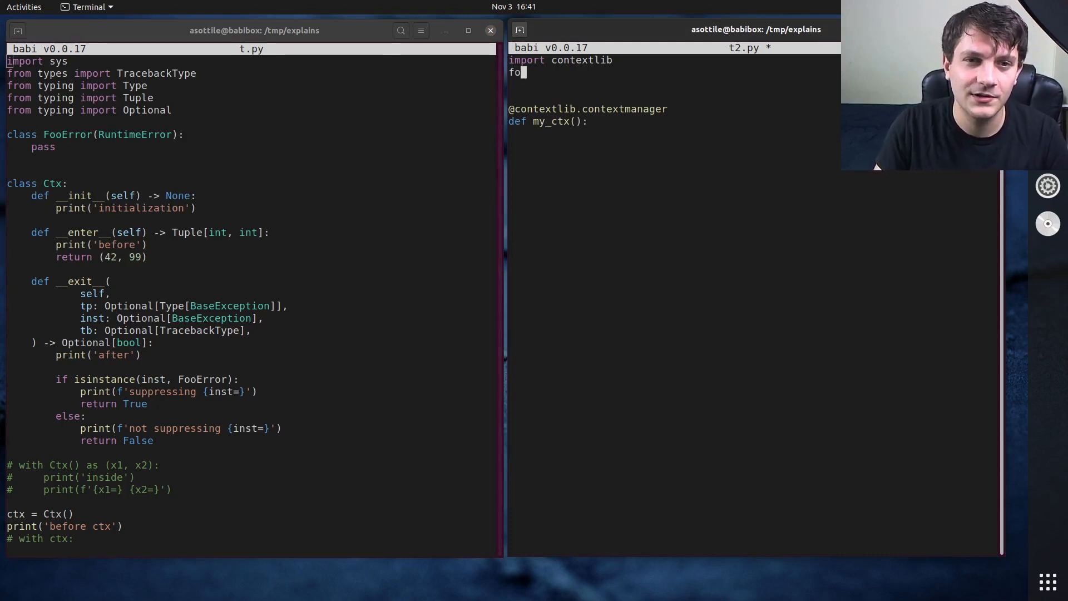
{"action": "type", "text": "from typing import Generator"}
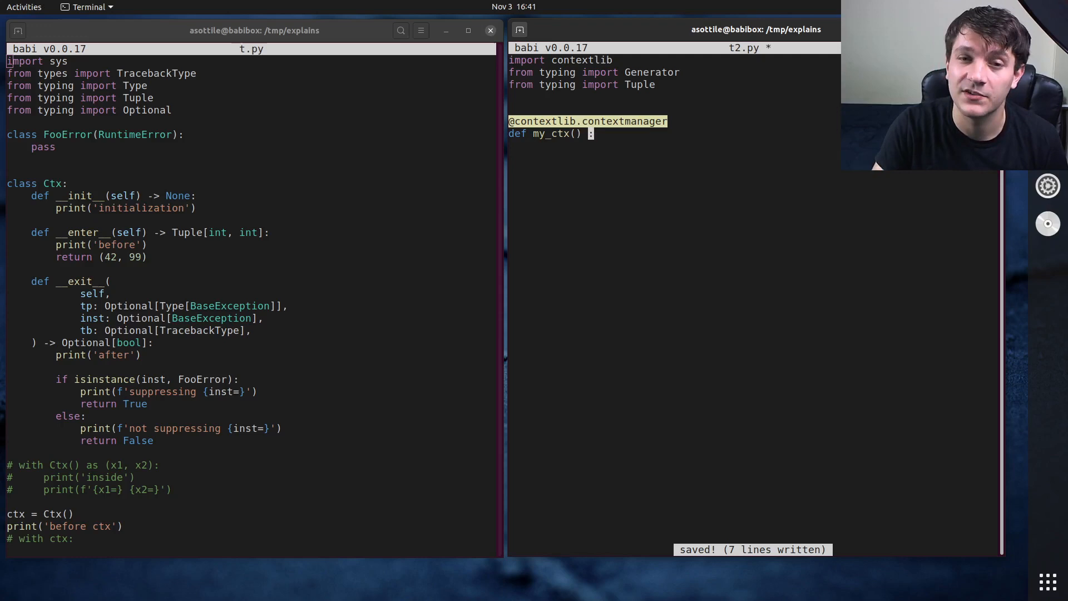
{"action": "type", "text": "->"}
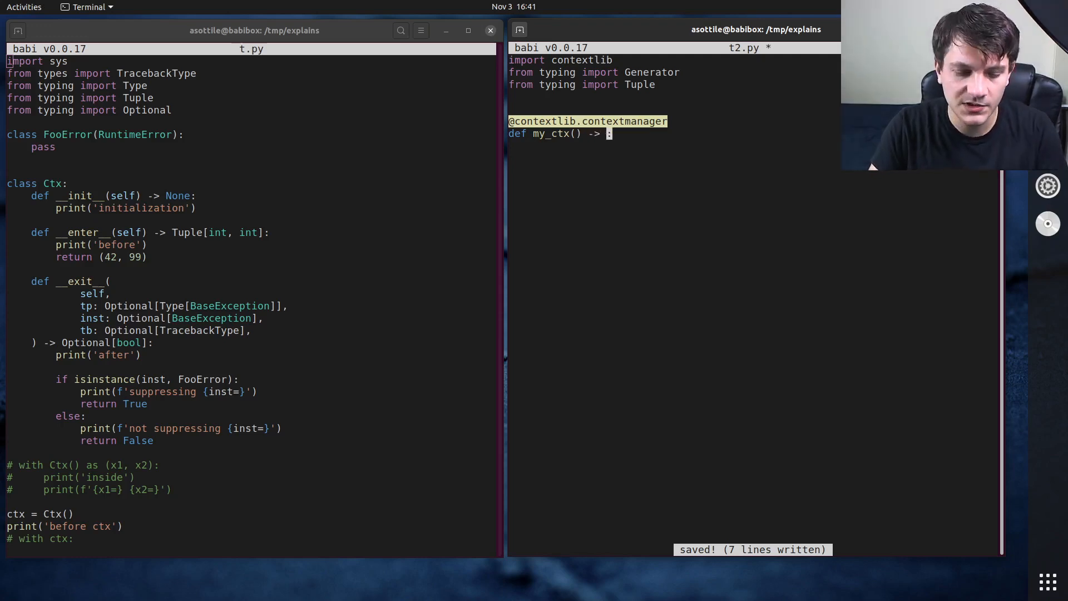
{"action": "type", "text": "Generator[Tu"}
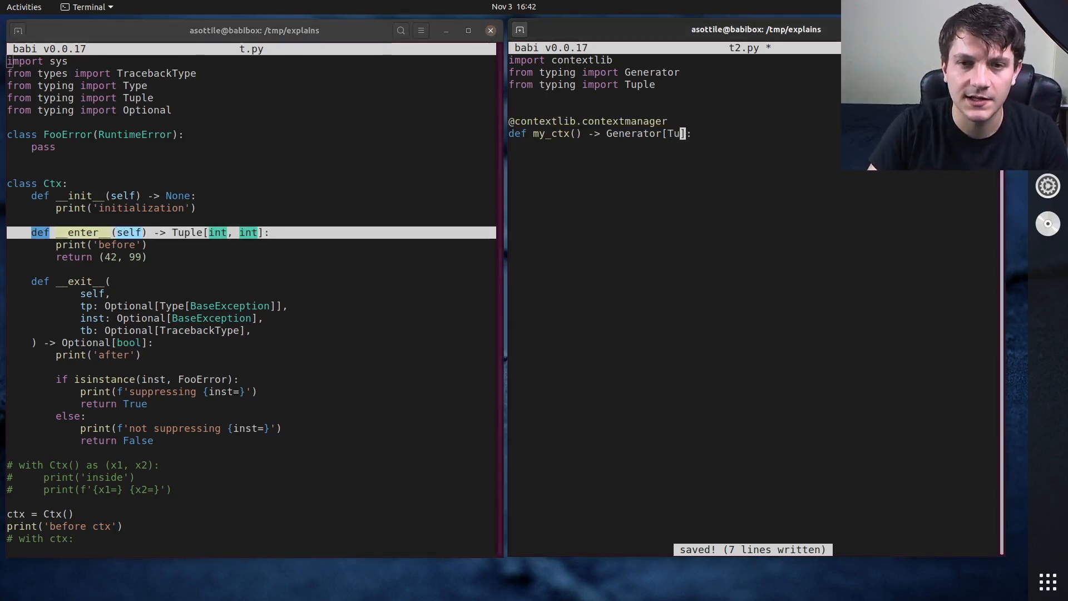
{"action": "type", "text": "ple[int, int], None, N"}
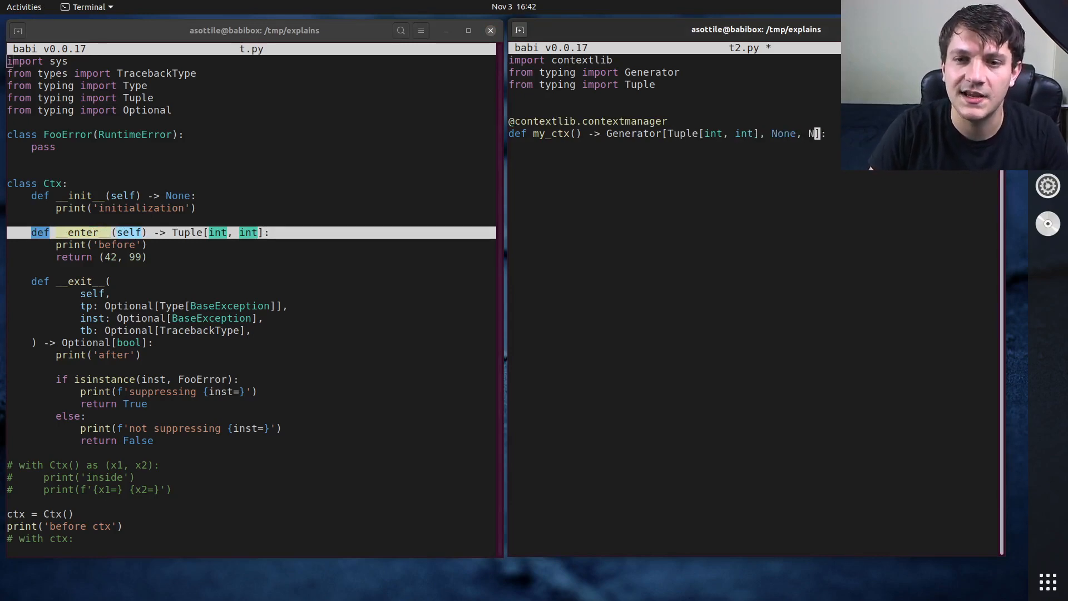
{"action": "key", "text": "ctrl+s"}
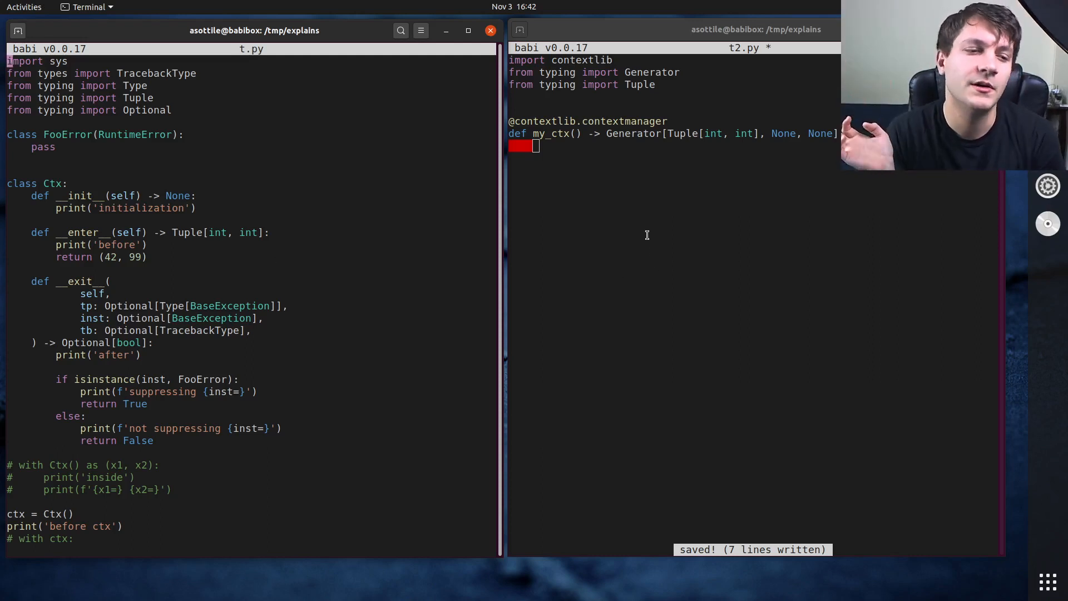
{"action": "mouse_move", "coordinate": [729, 224]}
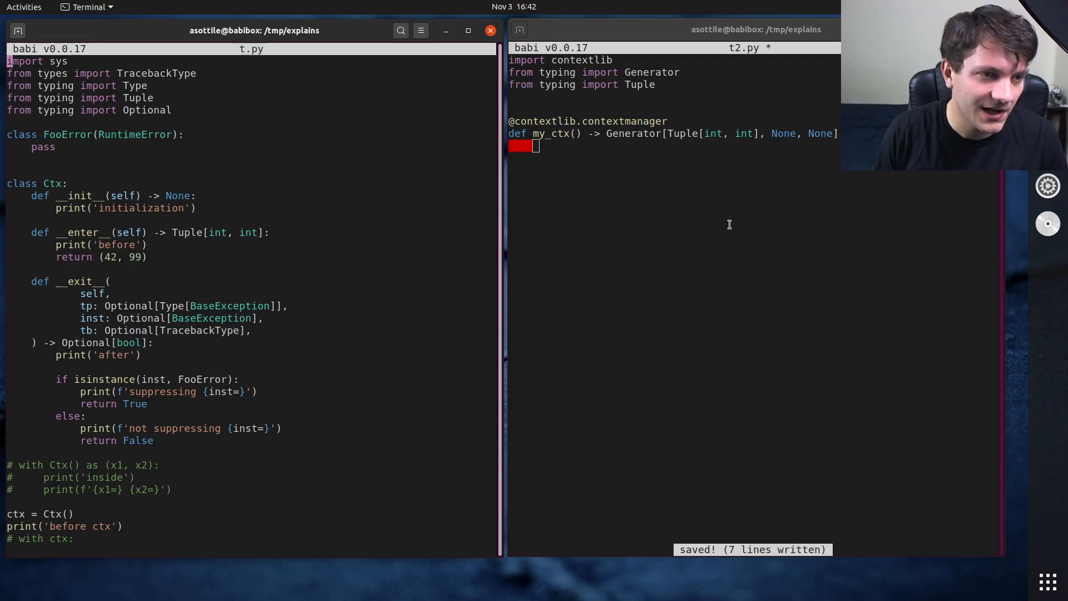
Write my_ctx's body: print('before'), then `yield (42, 99)` inside a try block.
{"action": "type", "text": "print('before"}
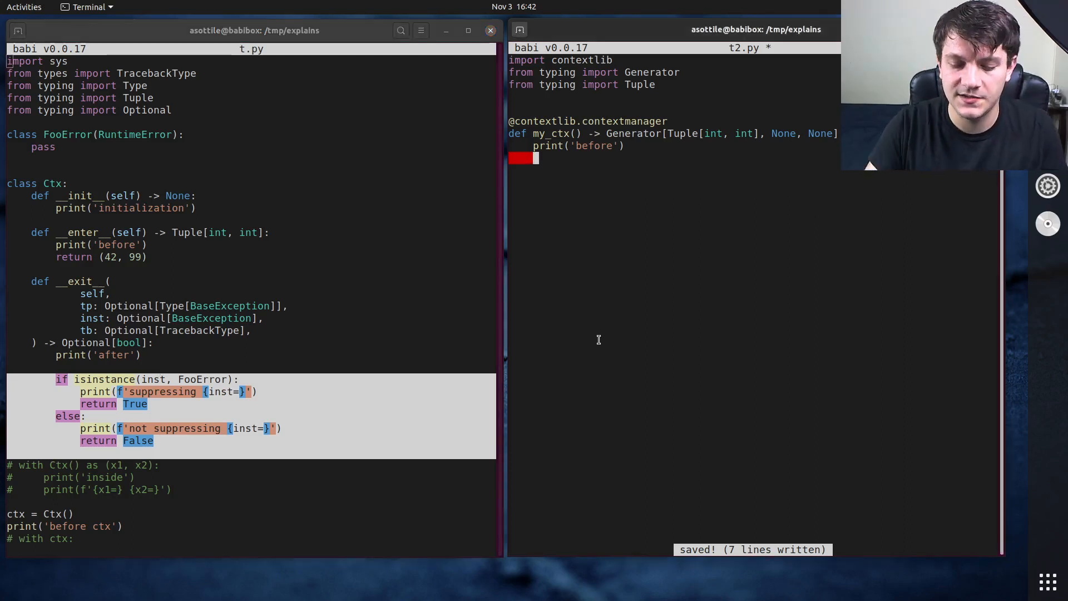
{"action": "type", "text": "try:"}
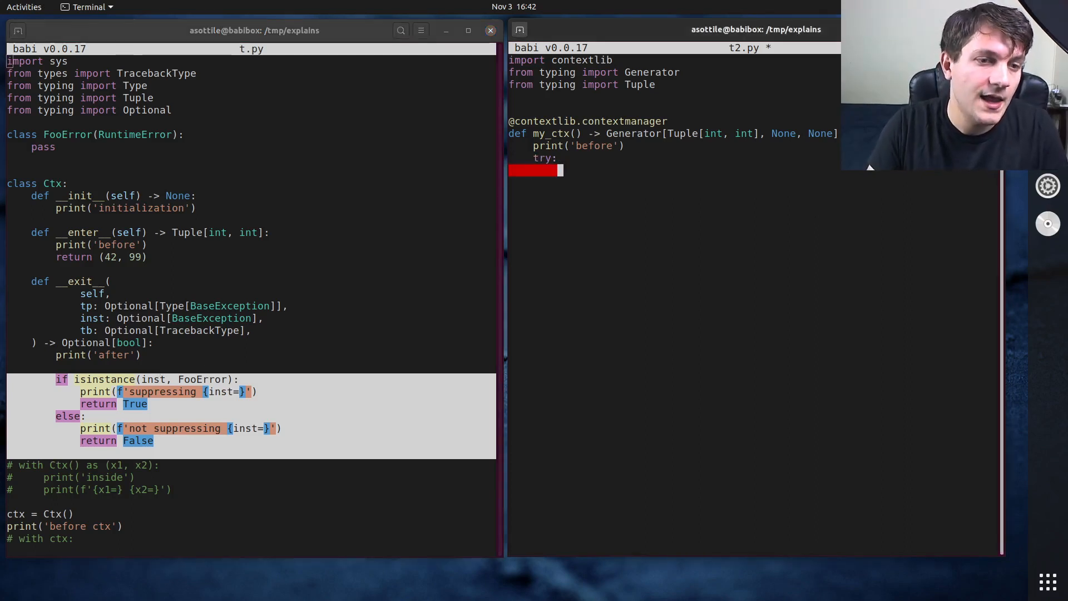
{"action": "type", "text": "yield"}
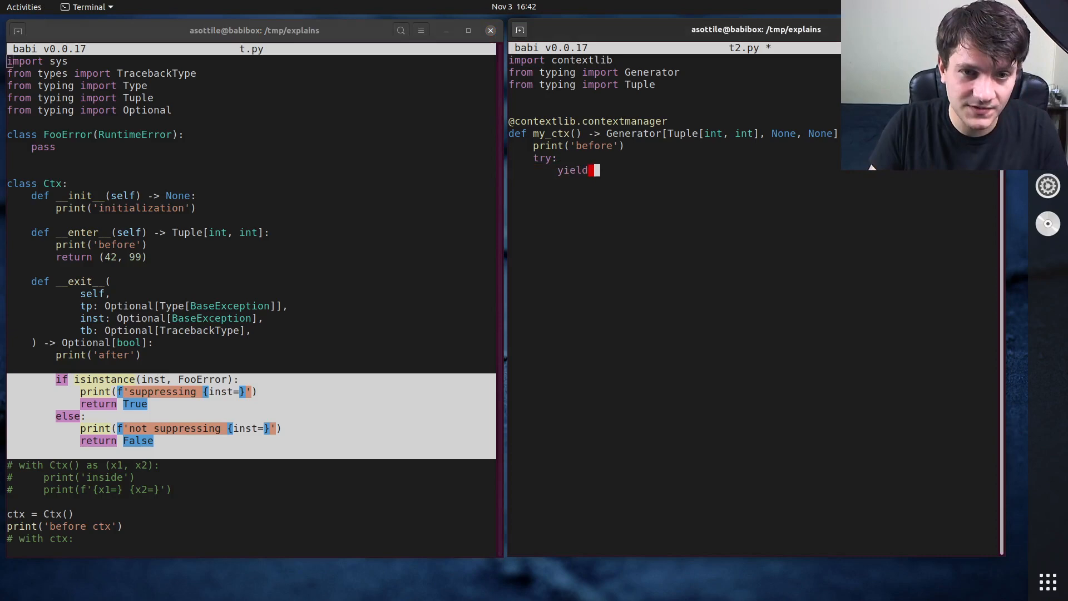
{"action": "type", "text": "(42, 99"}
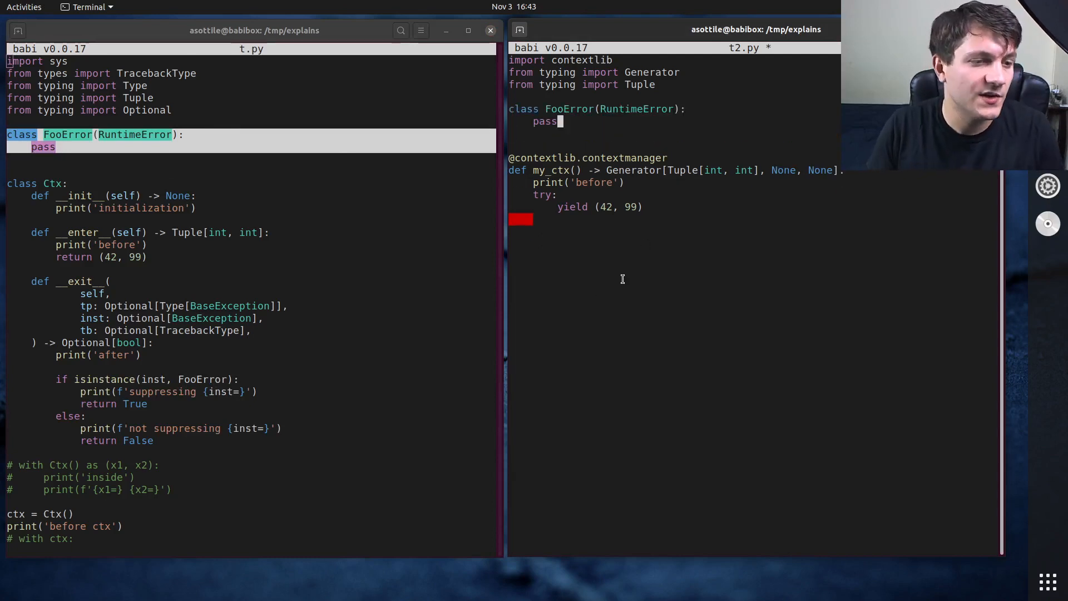
Add except branches that suppress FooError and re-raise other exceptions.
{"action": "type", "text": "except Foo"}
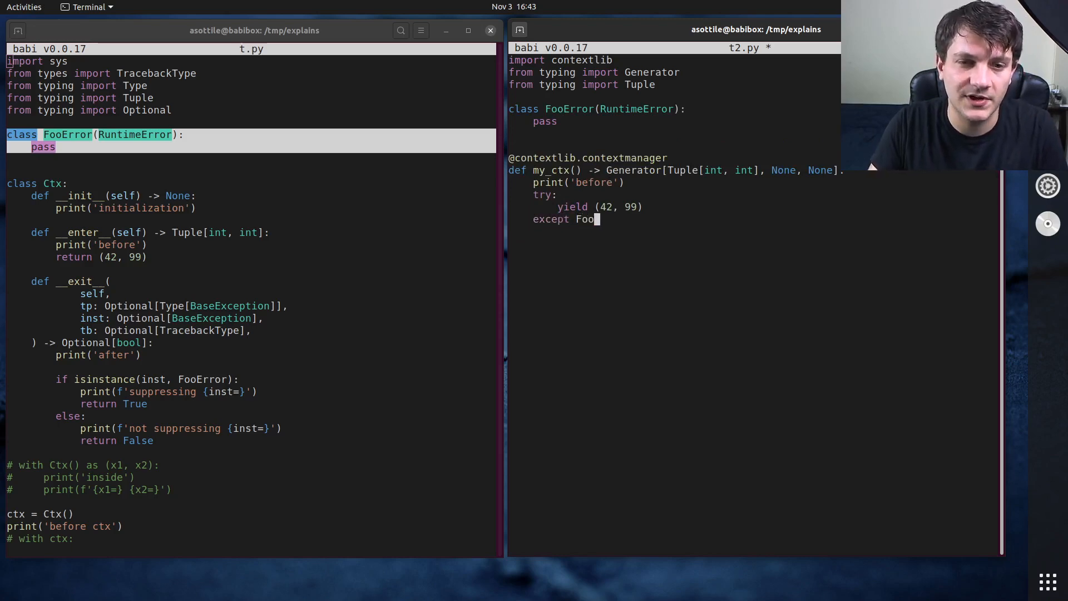
{"action": "type", "text": "Error"}
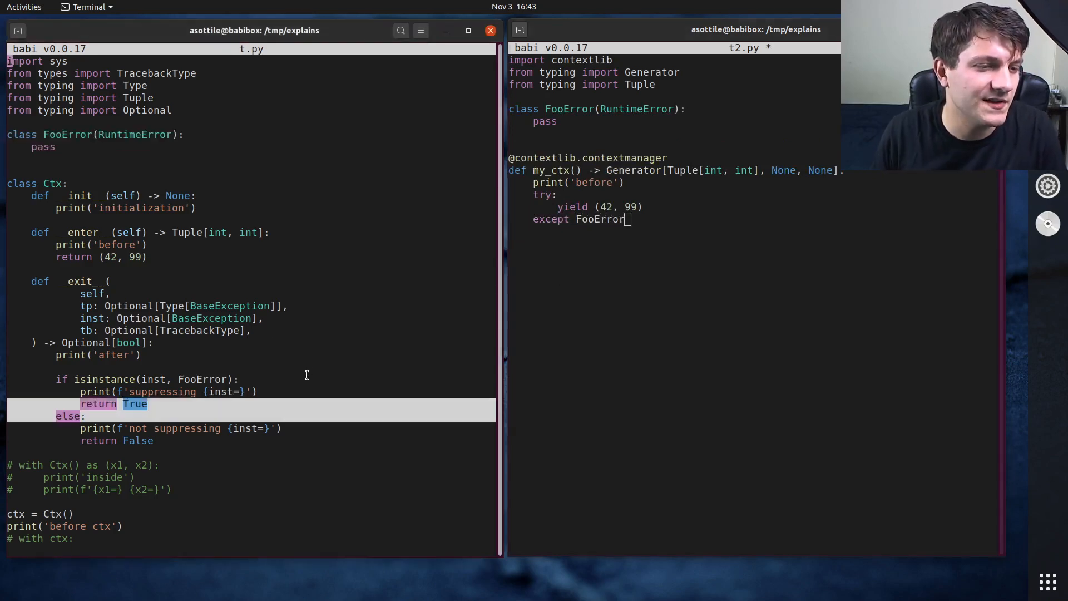
{"action": "type", "text": "as inst:"}
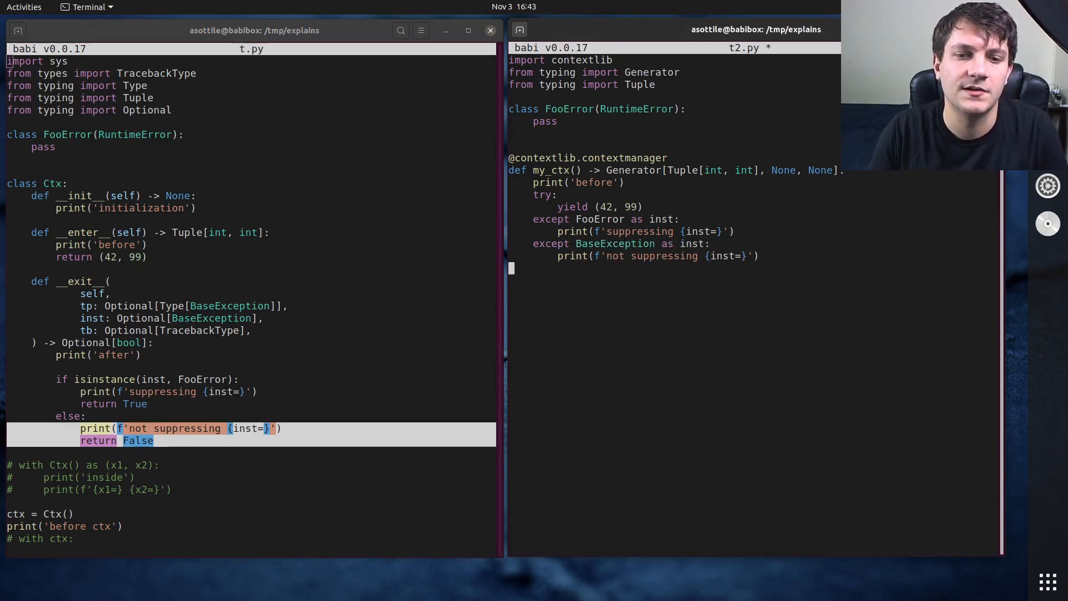
{"action": "type", "text": "raise"}
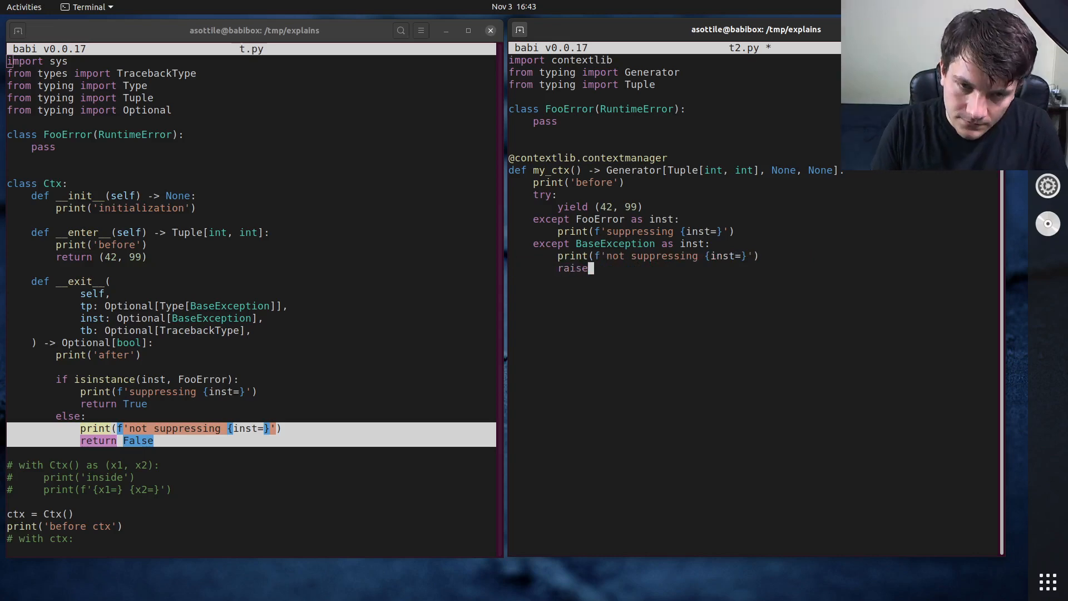
{"action": "key", "text": "ctrl+s"}
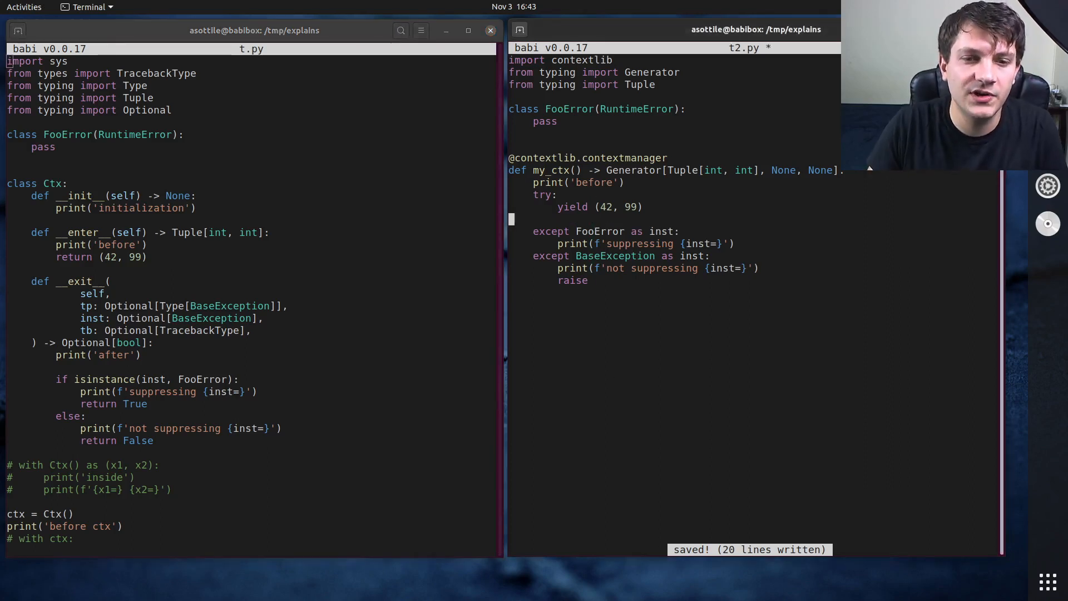
Add print('after') following the yield and save t2.py.
{"action": "type", "text": "print('after')"}
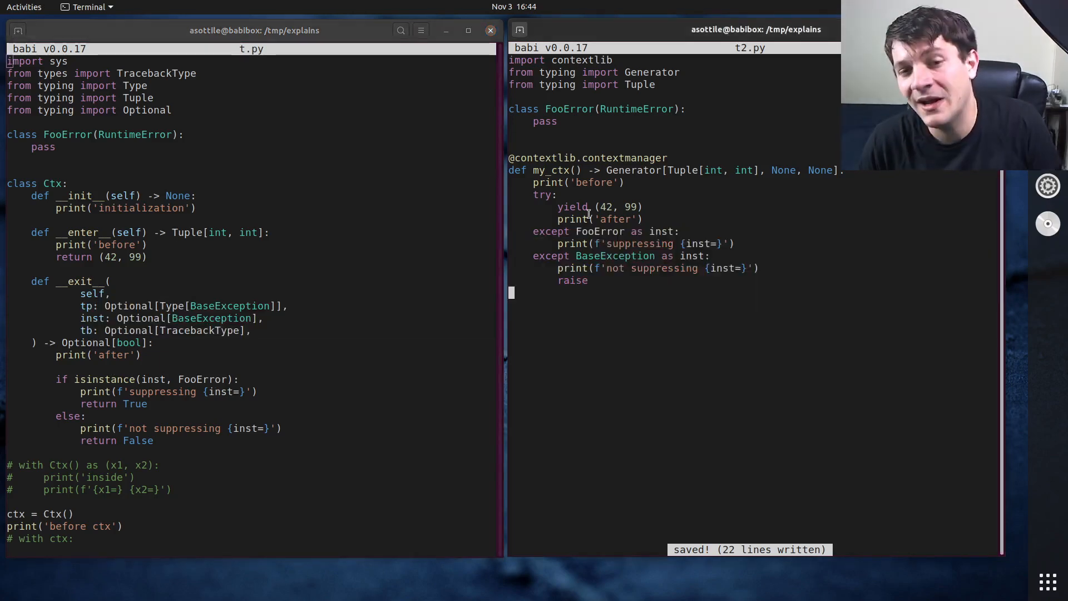
{"action": "double_click", "coordinate": [572, 207]}
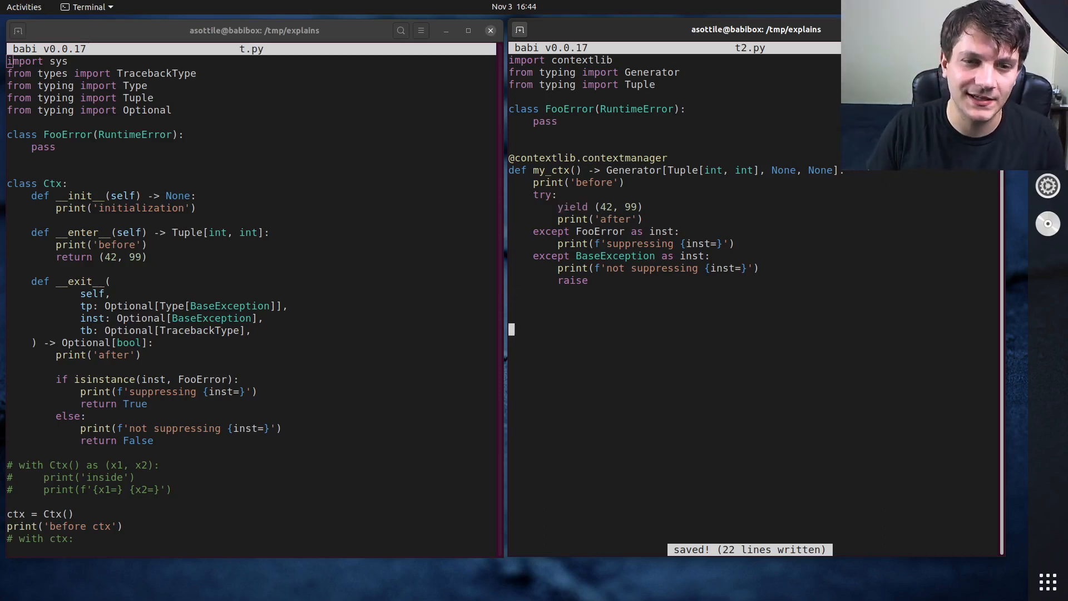
{"action": "key", "text": "ctrl+l"}
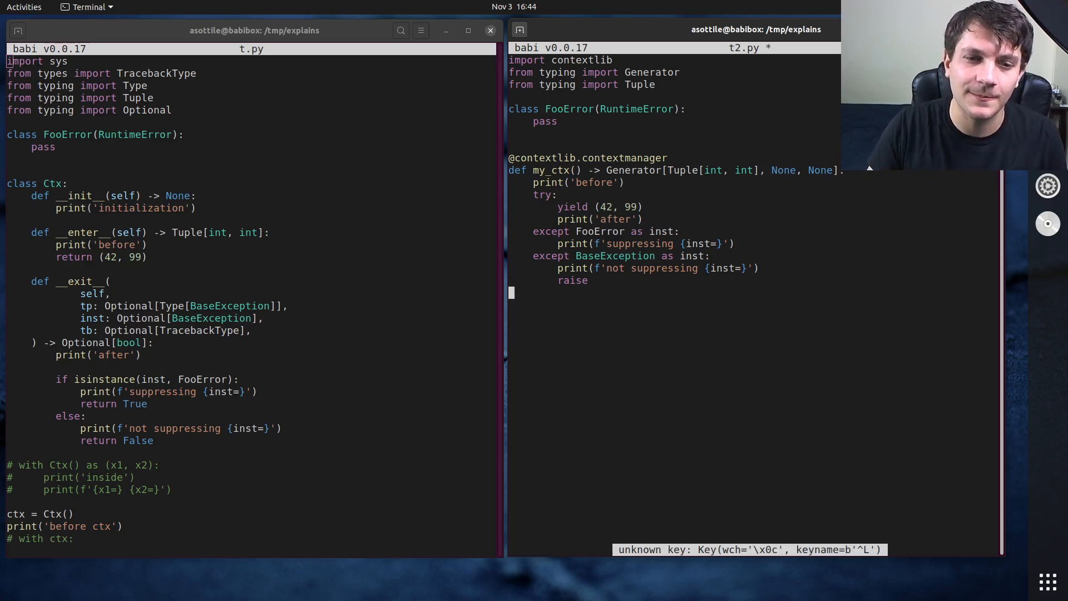
Write `with my_ctx() as (x1, x2):` printing 'inside' and f'{x1=} {x2=}'.
{"action": "type", "text": "pr"}
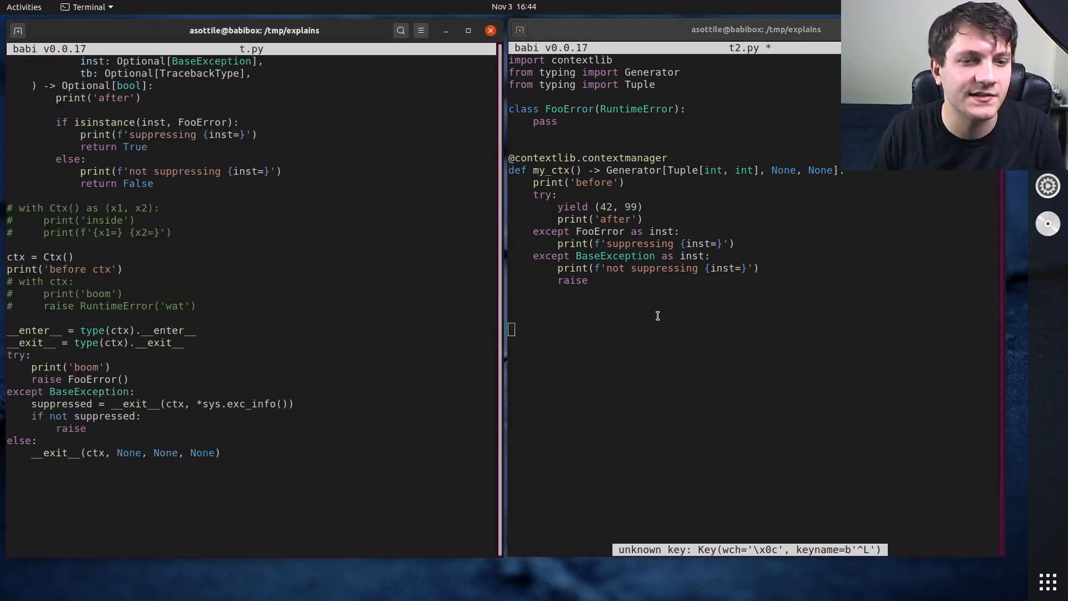
{"action": "type", "text": "with my_"}
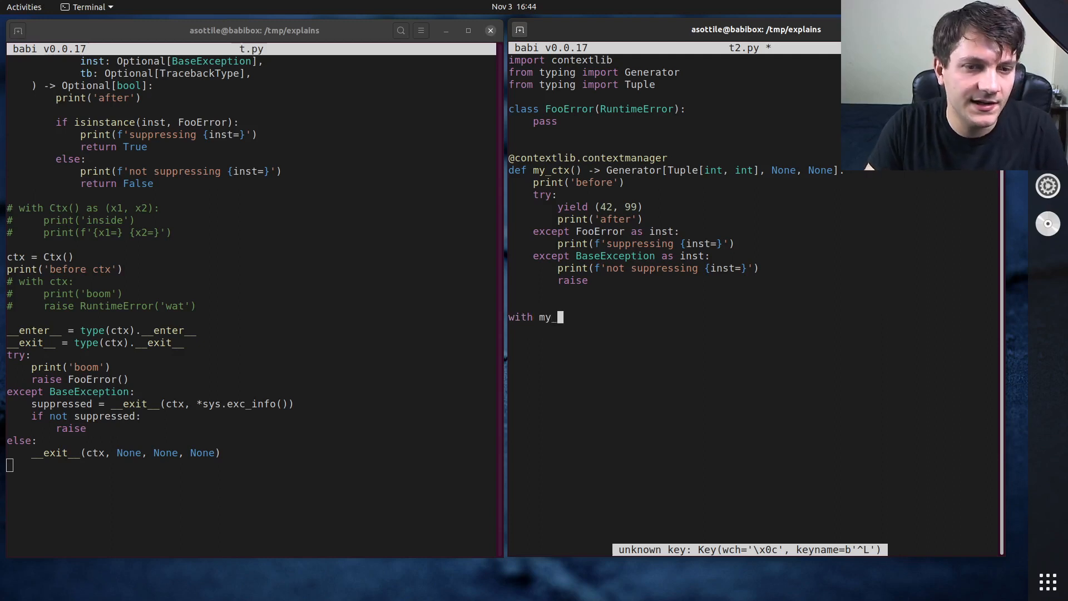
{"action": "type", "text": "_ctx() as (x1, x"}
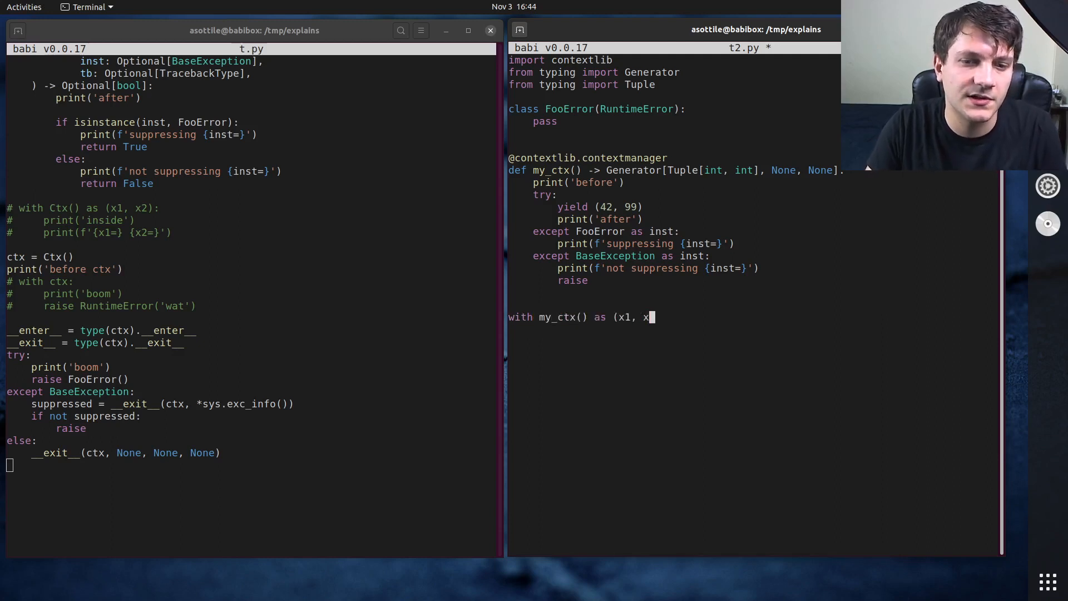
{"action": "type", "text": "2):"}
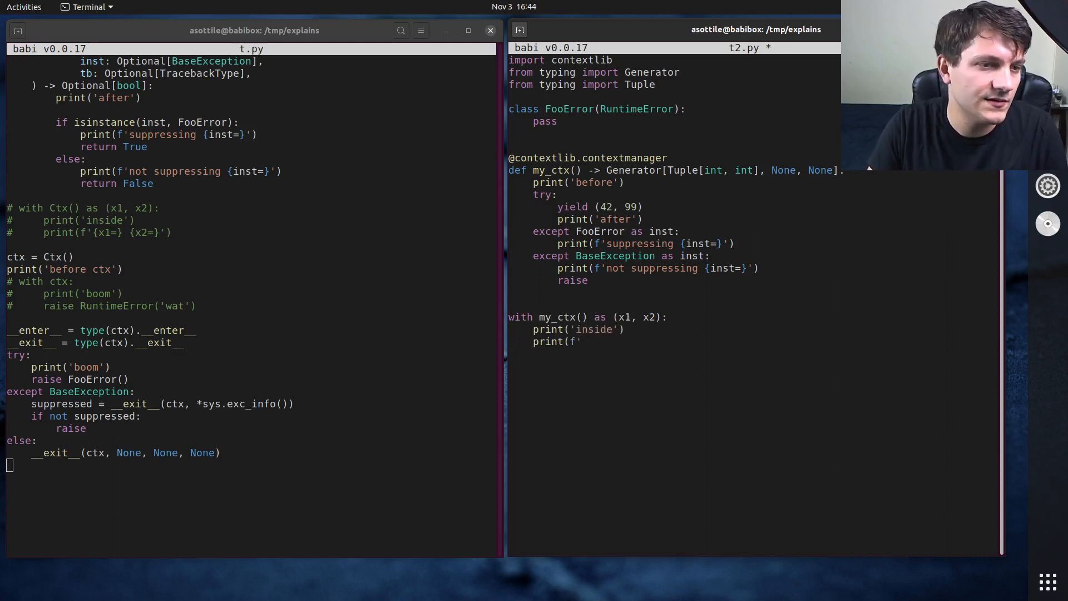
{"action": "type", "text": "{x1=} {"}
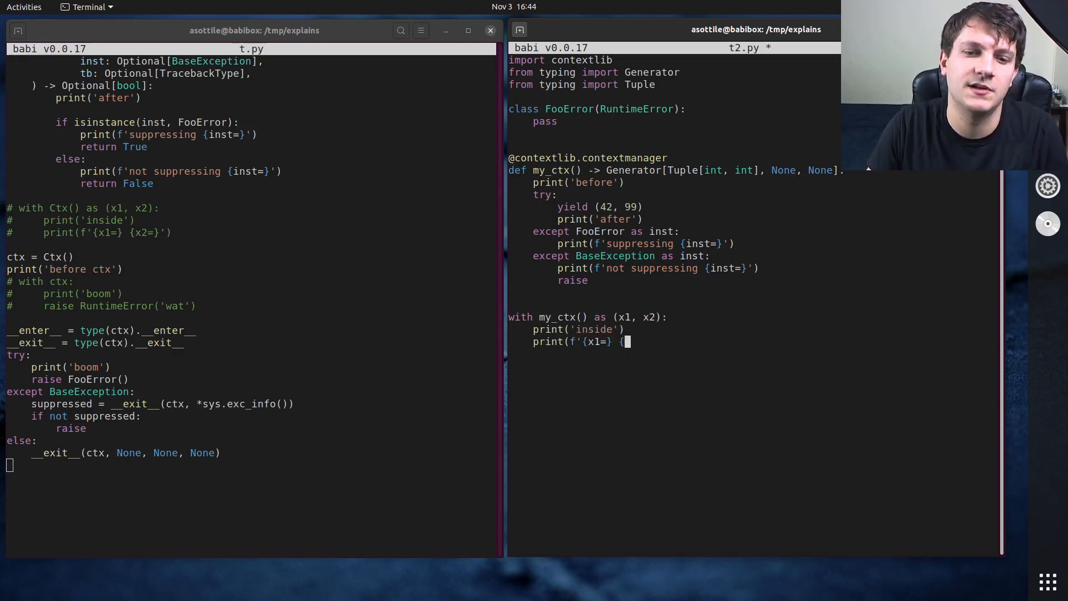
{"action": "type", "text": "{x2=}"}
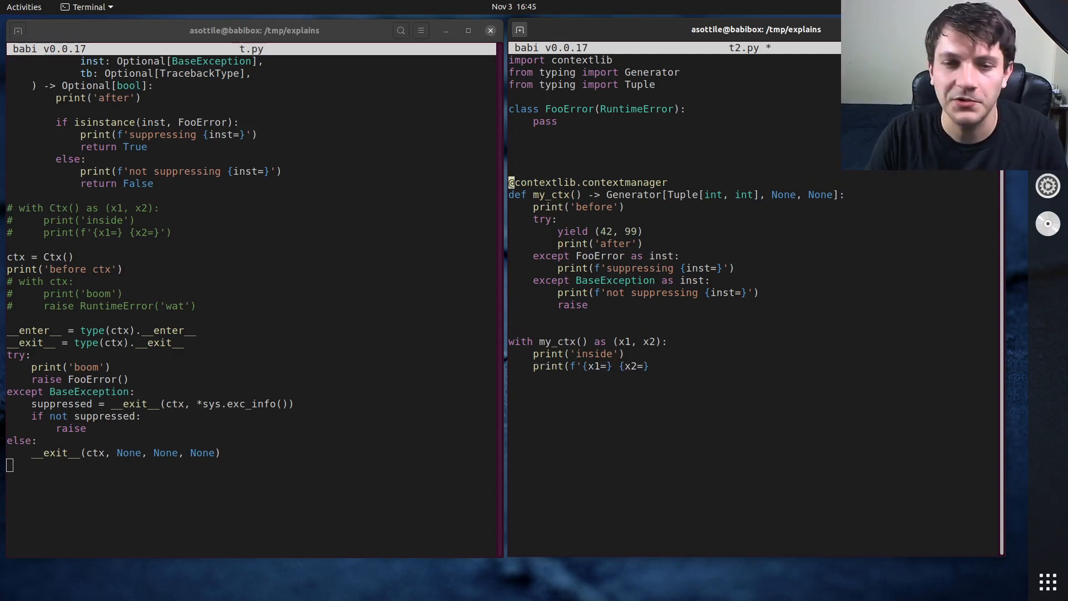
Save t2.py and run it to print before, inside, x1=42 x2=99, after.
{"action": "key", "text": "ctrl+s"}
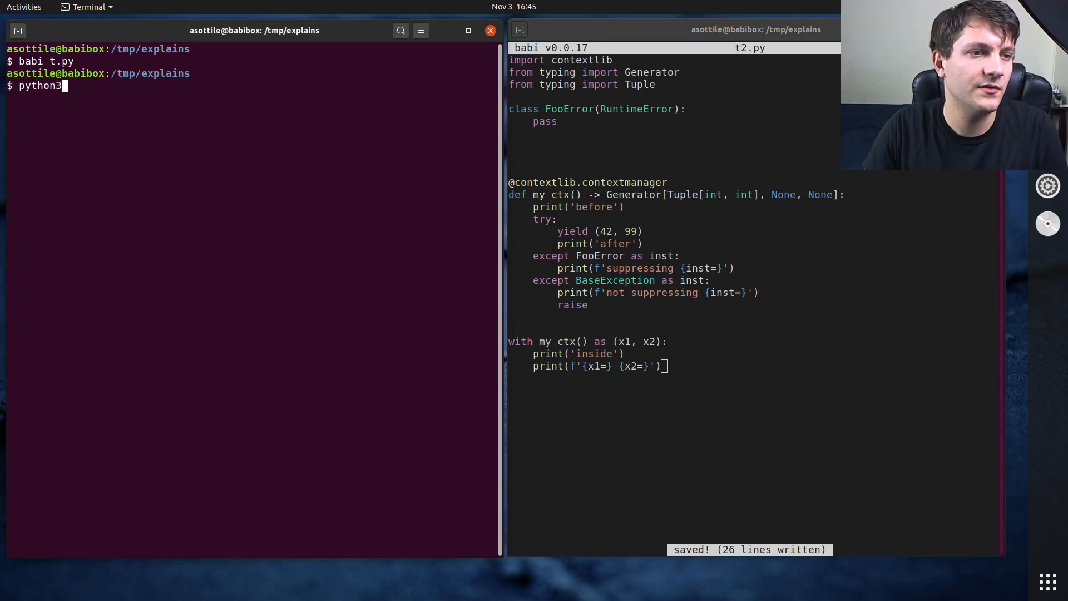
{"action": "key", "text": "Return"}
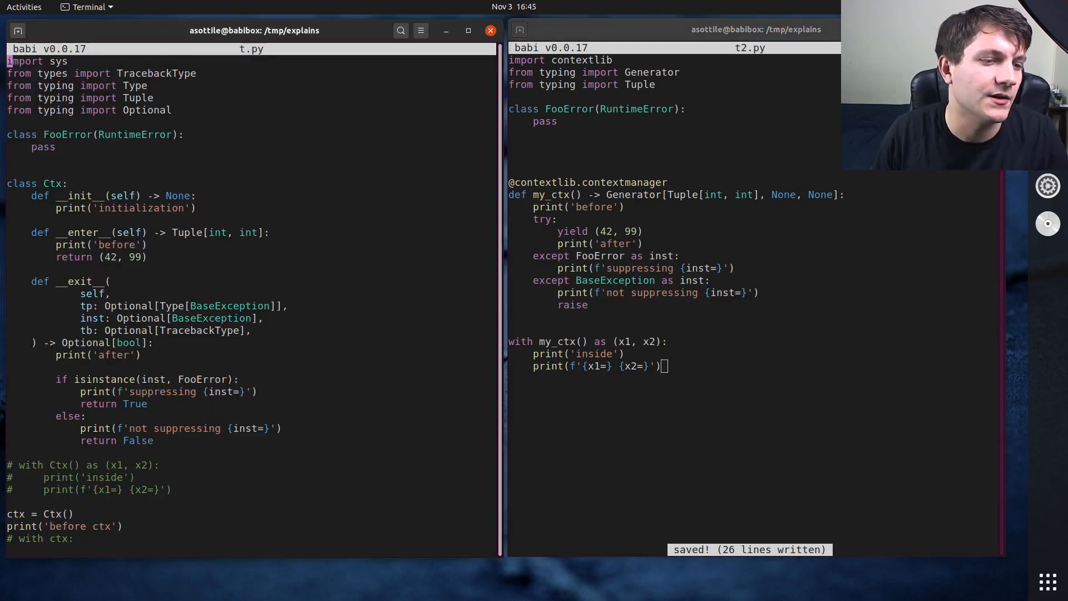
Comment out the first with-block using :comment.
{"action": "scroll", "scroll_direction": "down", "scroll_amount": 3}
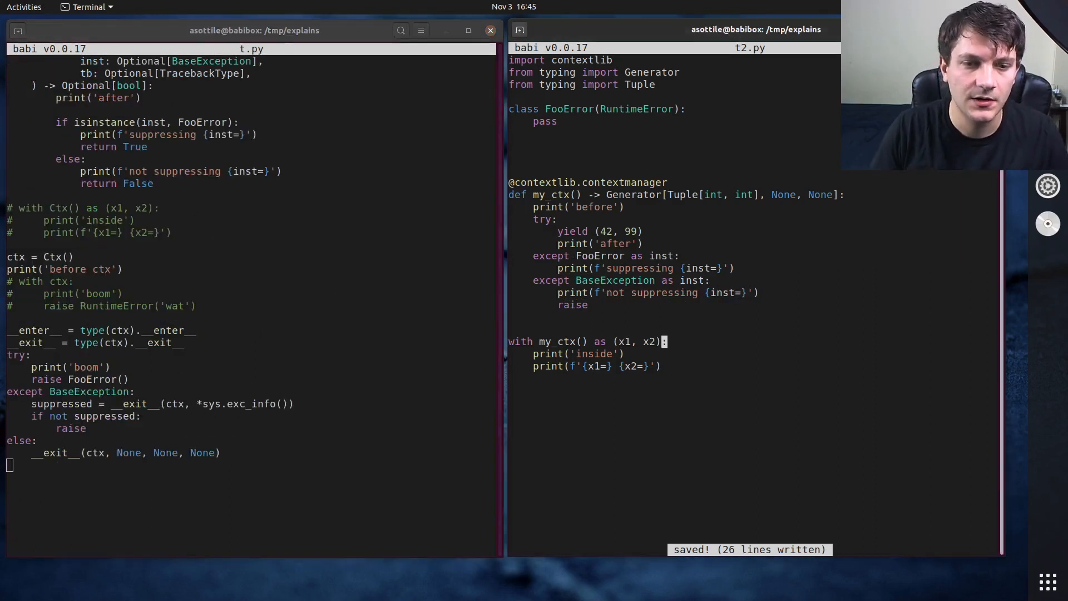
{"action": "type", "text": ":comme"}
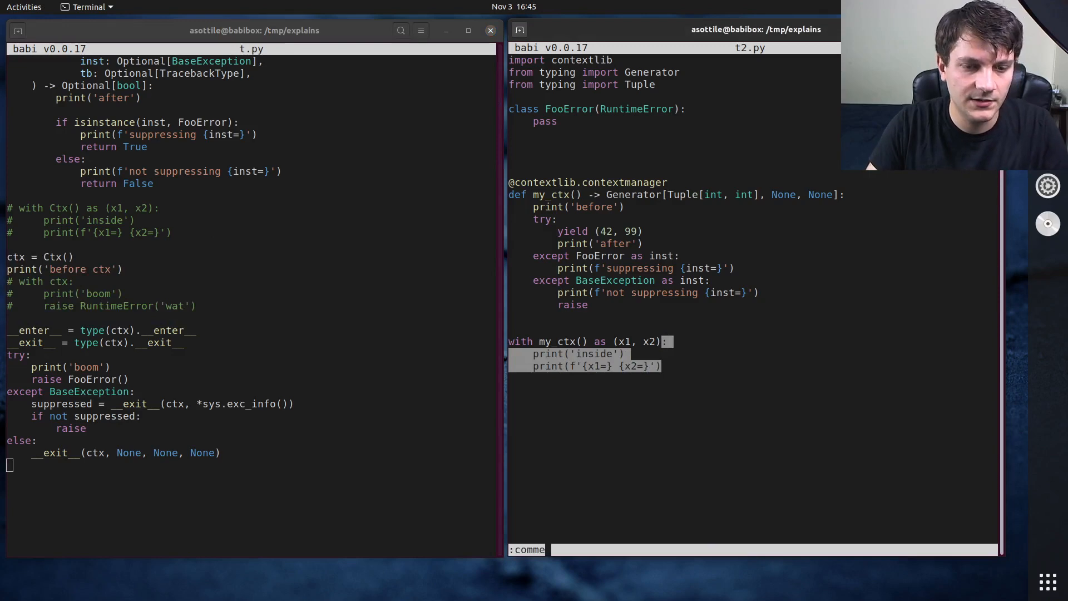
{"action": "key", "text": "Return"}
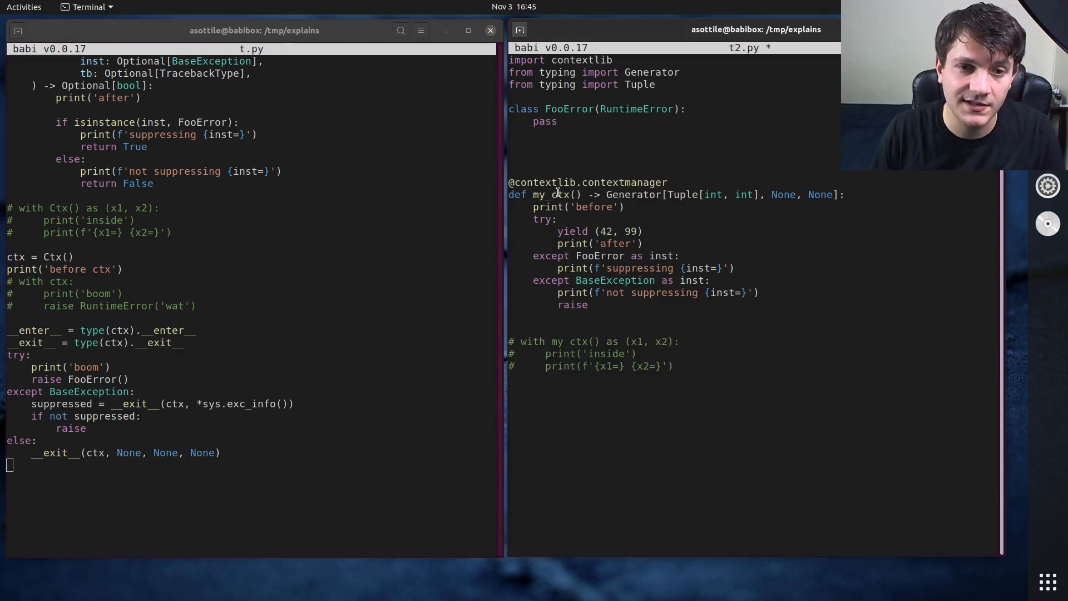
Add ctx = my_ctx(), print('before ctx'), and a with ctx block raising RuntimeError('wat').
{"action": "type", "text": "ctx = m"}
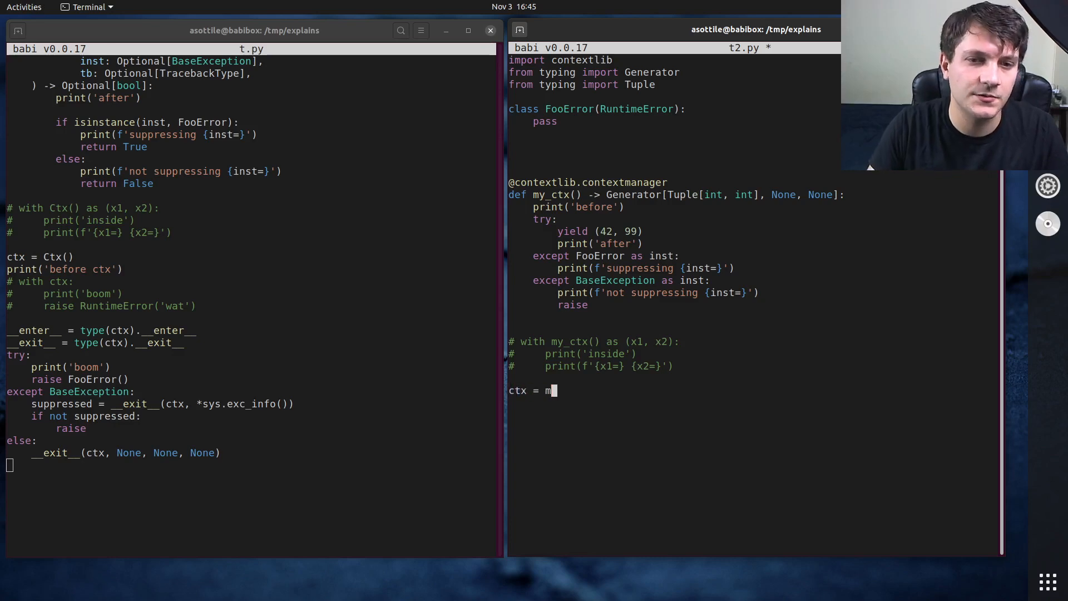
{"action": "type", "text": "y_ctx()"}
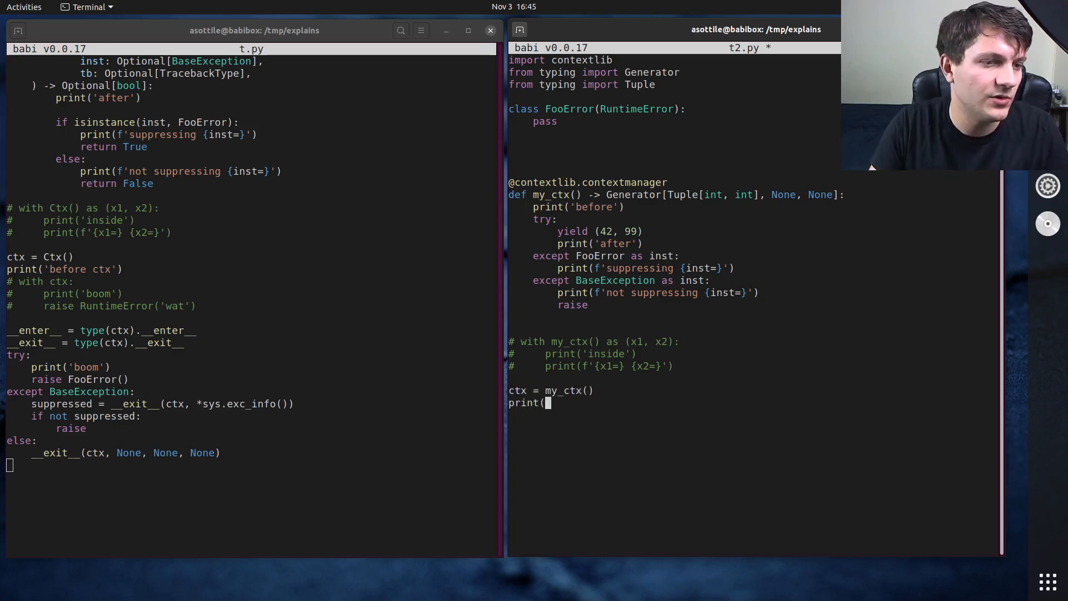
{"action": "type", "text": "'before ctx')"}
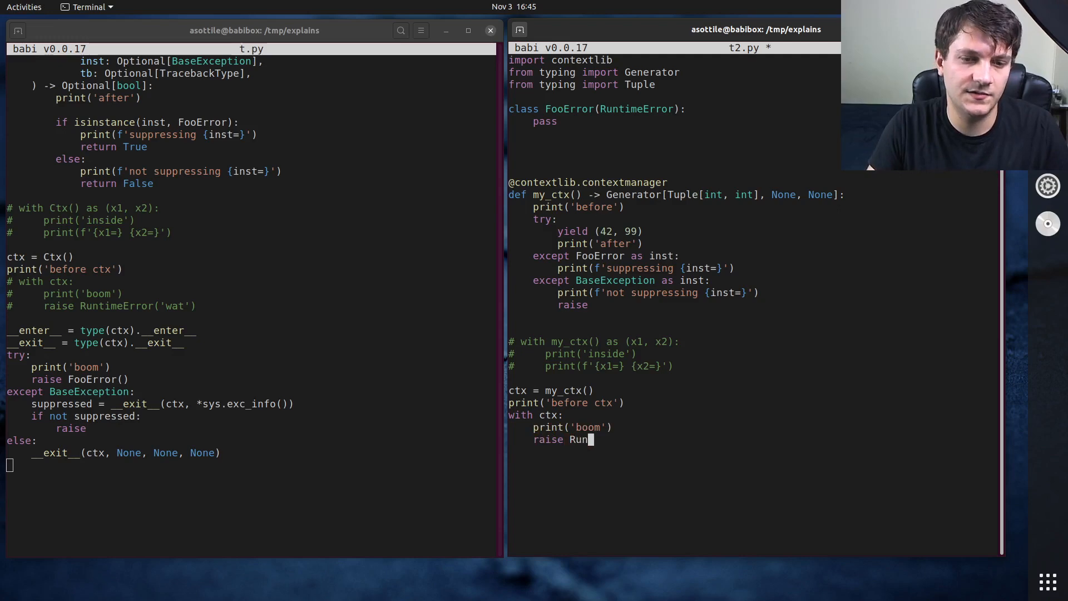
{"action": "type", "text": "timeError('wat')"}
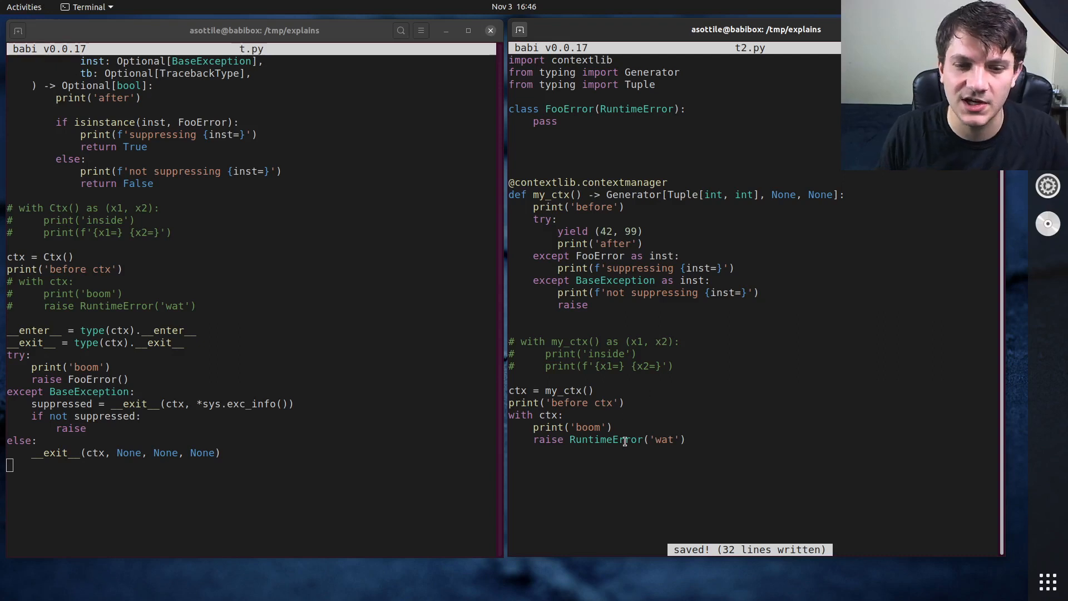
Reset the terminal, reopen babi t2.py, and run t.py showing FooError suppressed.
{"action": "type", "text": "reset"}
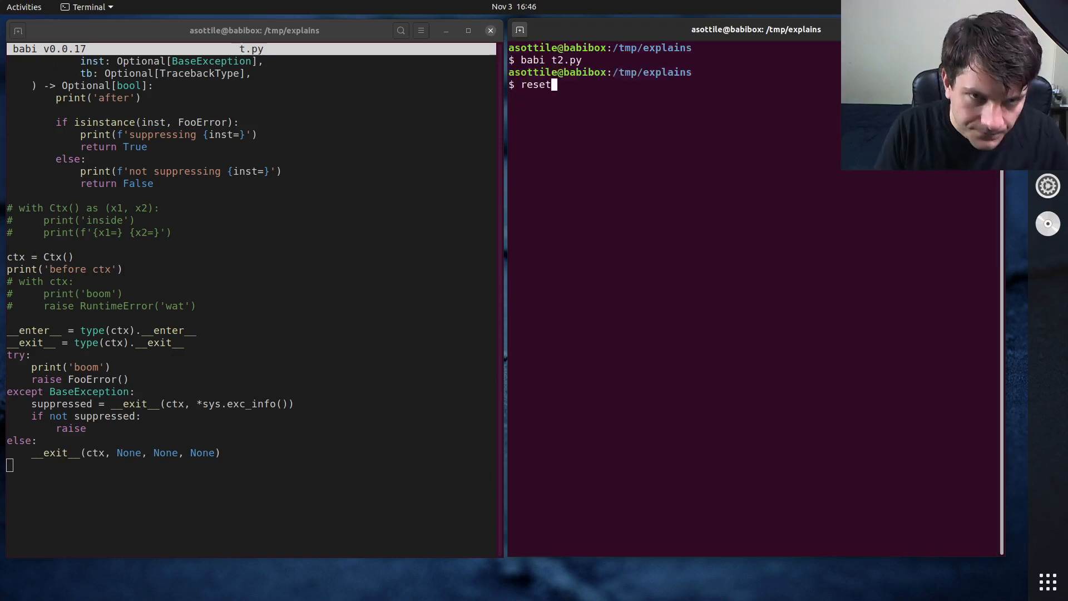
{"action": "type", "text": "babi t2.py"}
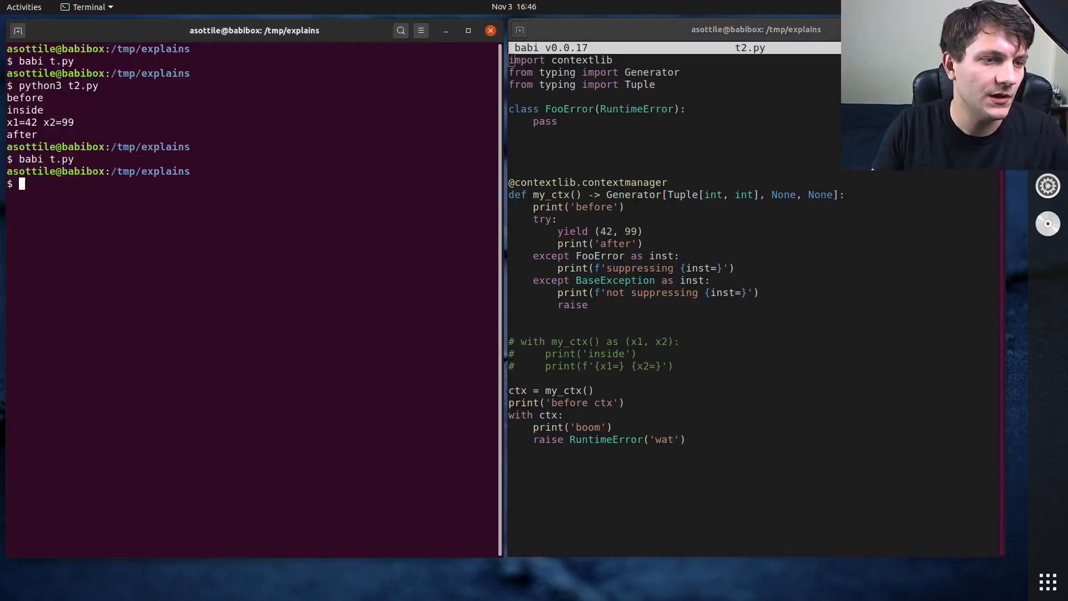
{"action": "type", "text": "python"}
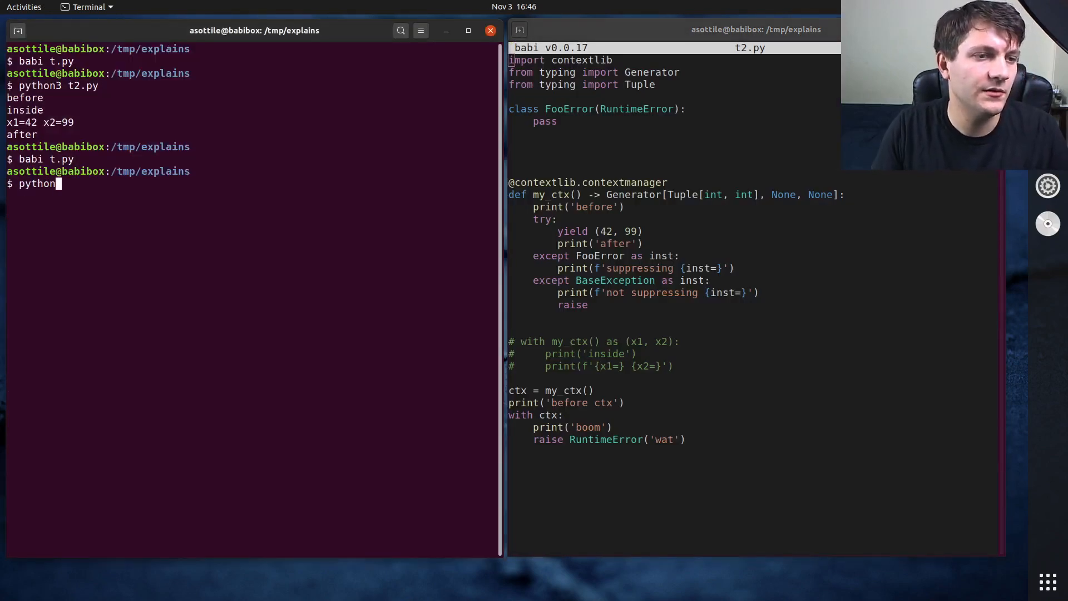
{"action": "key", "text": "Return"}
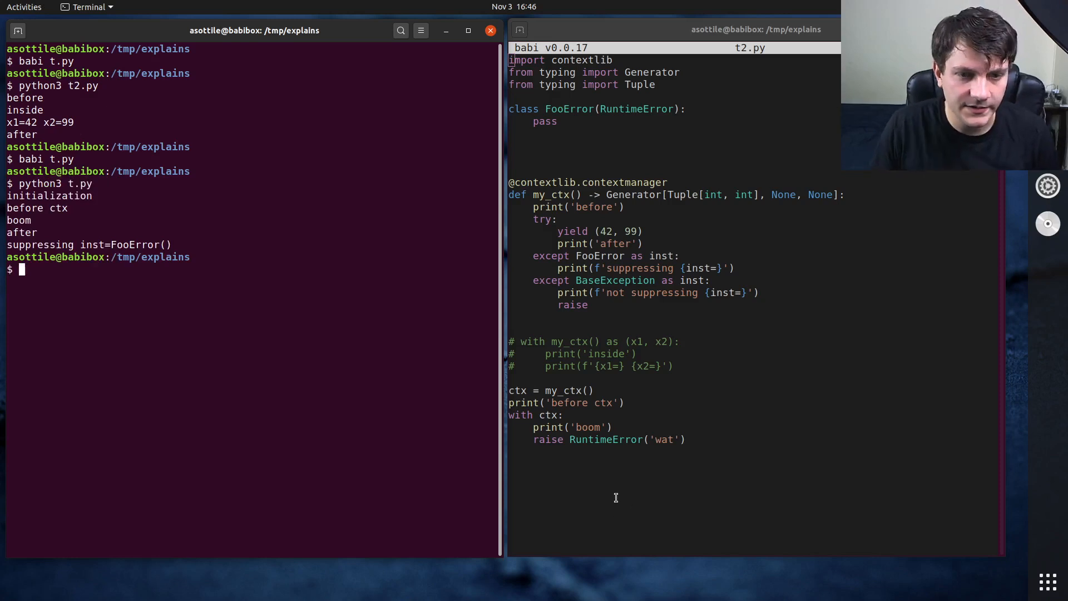
Run t2.py showing RuntimeError('wat') re-raised with a traceback, then return to editing.
{"action": "type", "text": "python3 t.py"}
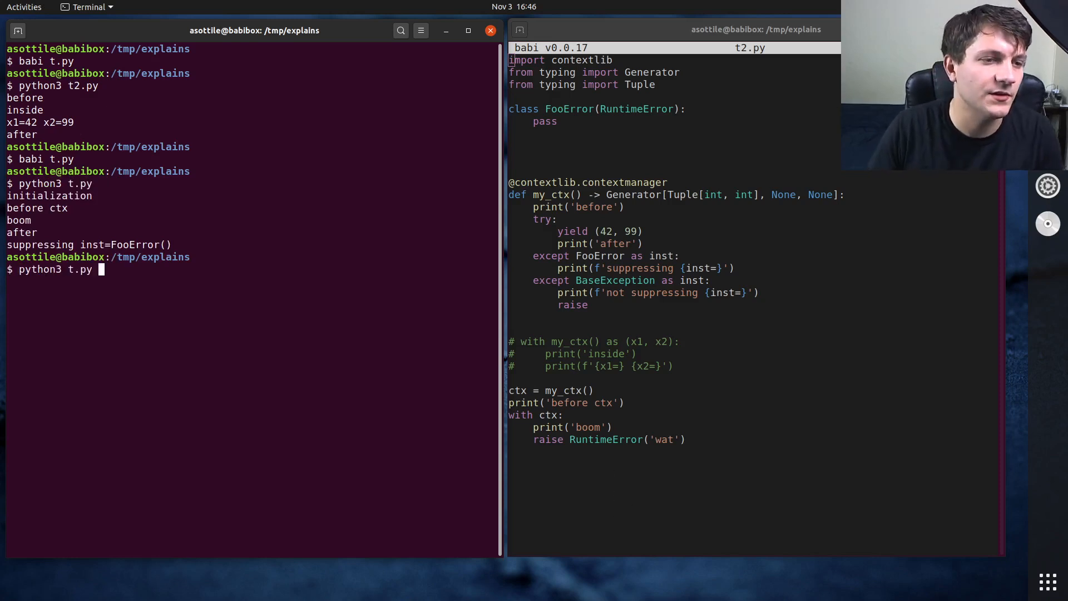
{"action": "key", "text": "Return"}
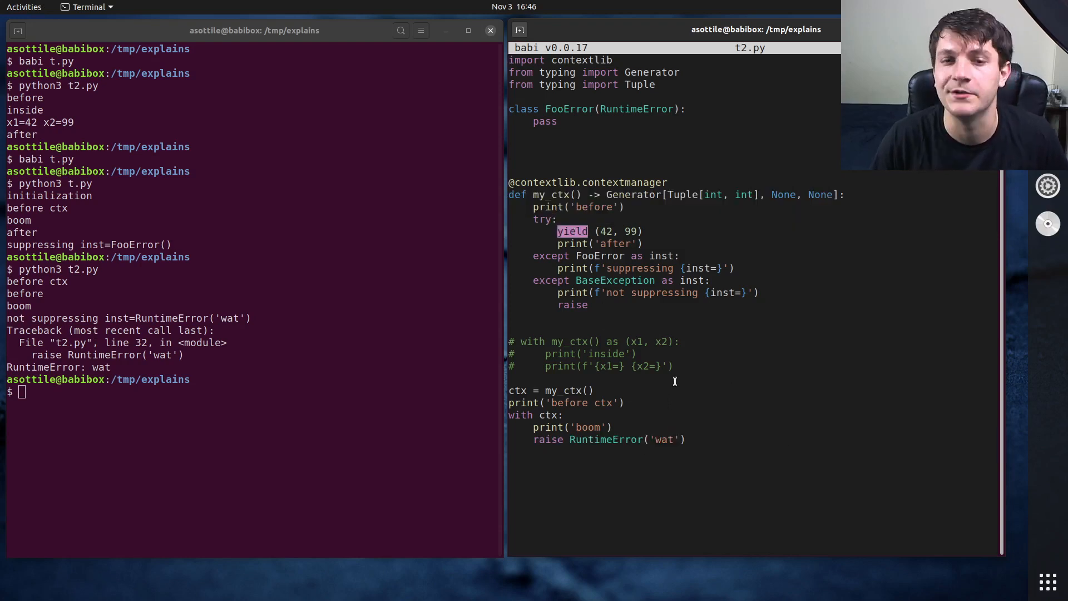
{"action": "mouse_move", "coordinate": [509, 61]}
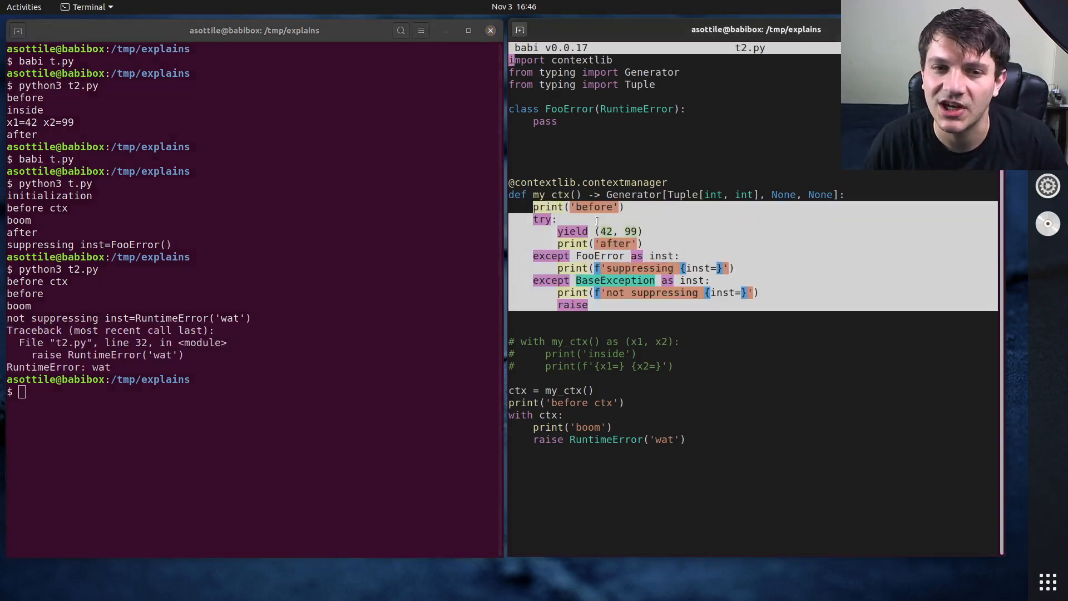
{"action": "left_click", "coordinate": [765, 359]}
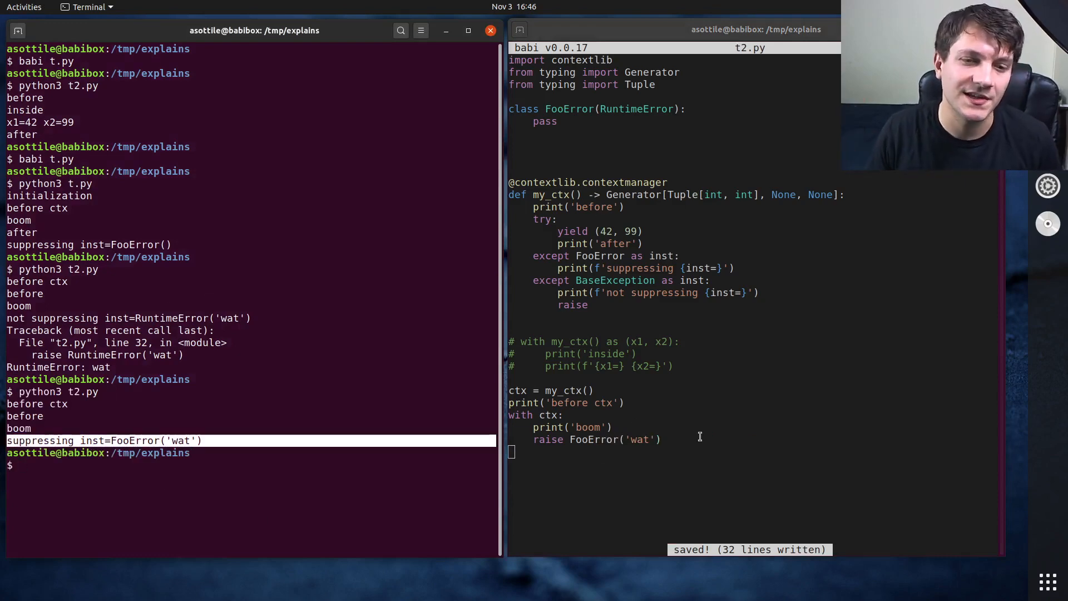
{"action": "mouse_move", "coordinate": [615, 305]}
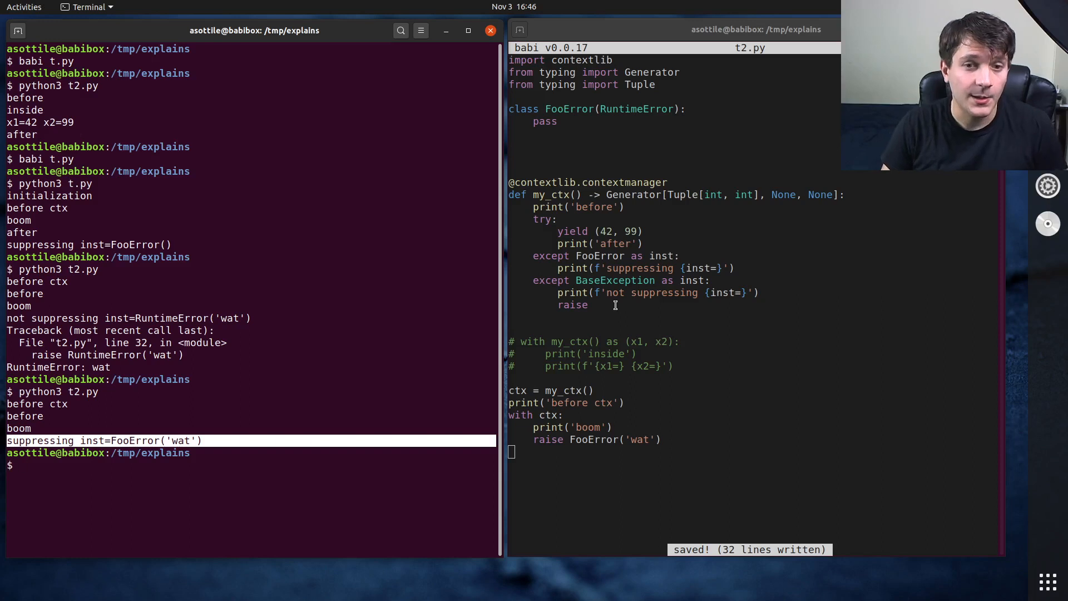